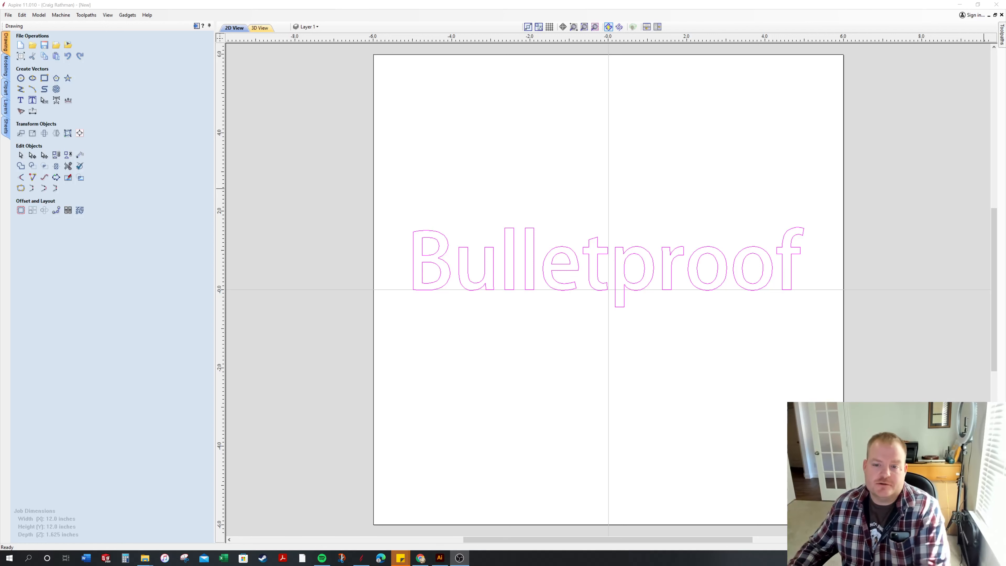
mouse_move(845, 187)
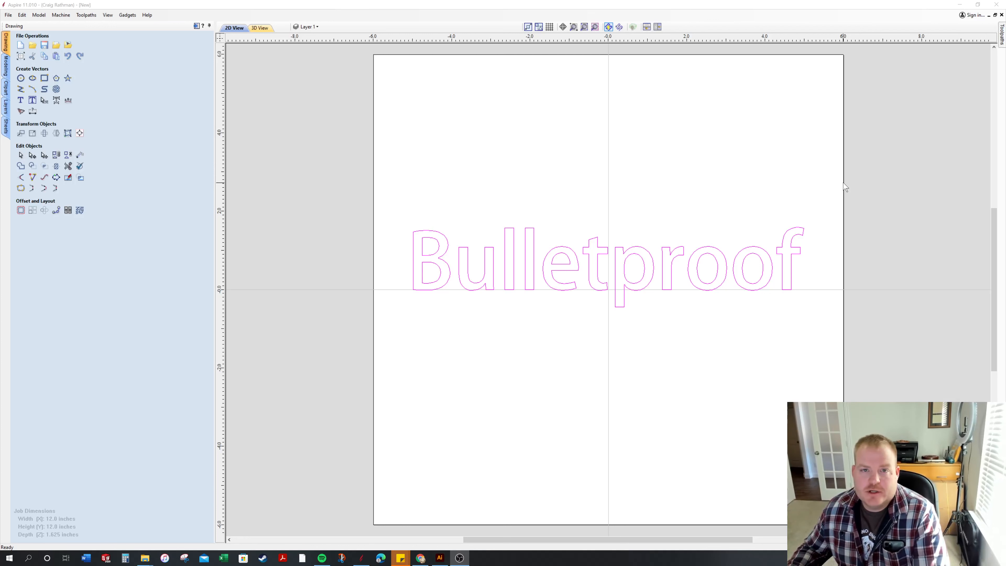
mouse_move(650, 260)
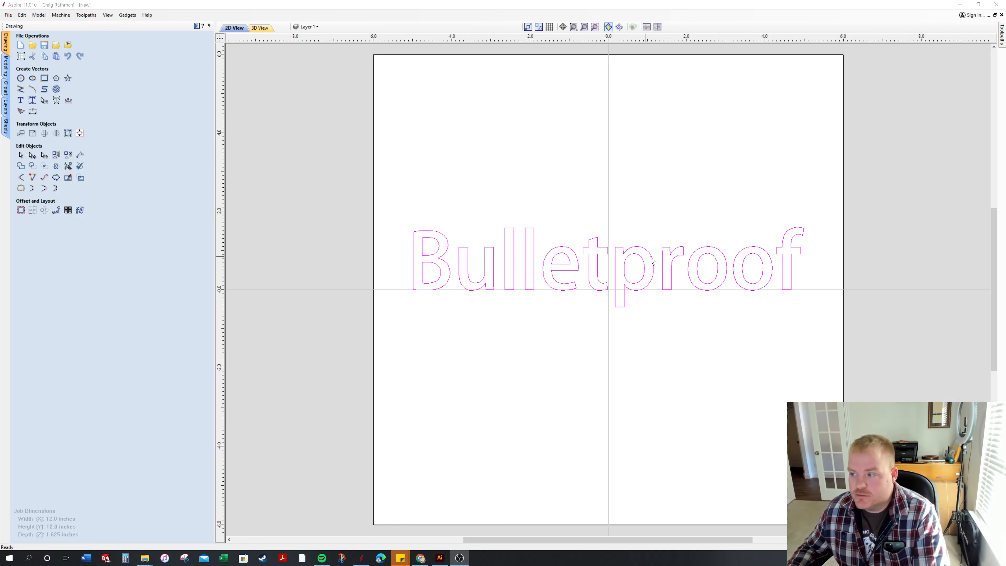
mouse_move(602, 267)
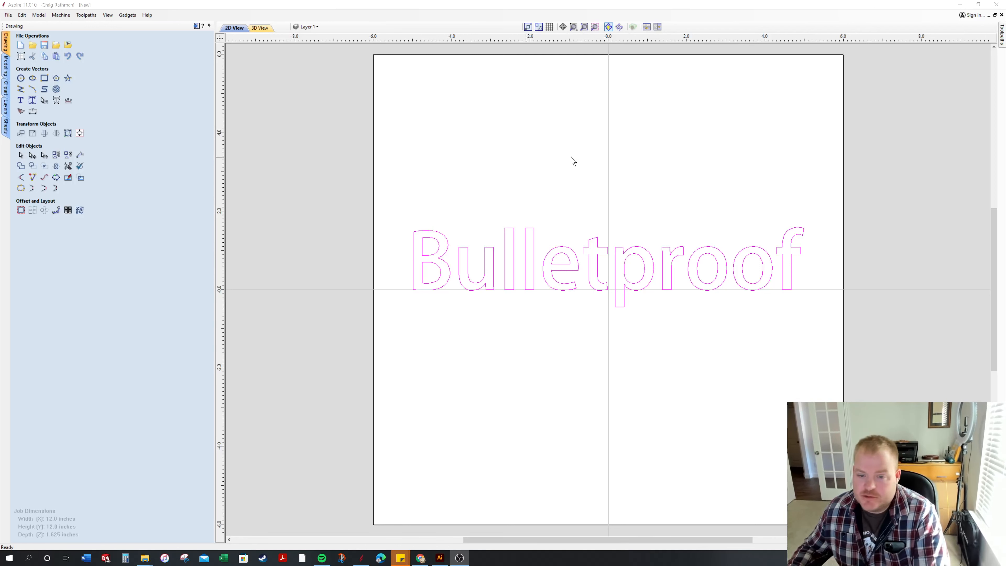
mouse_move(667, 461)
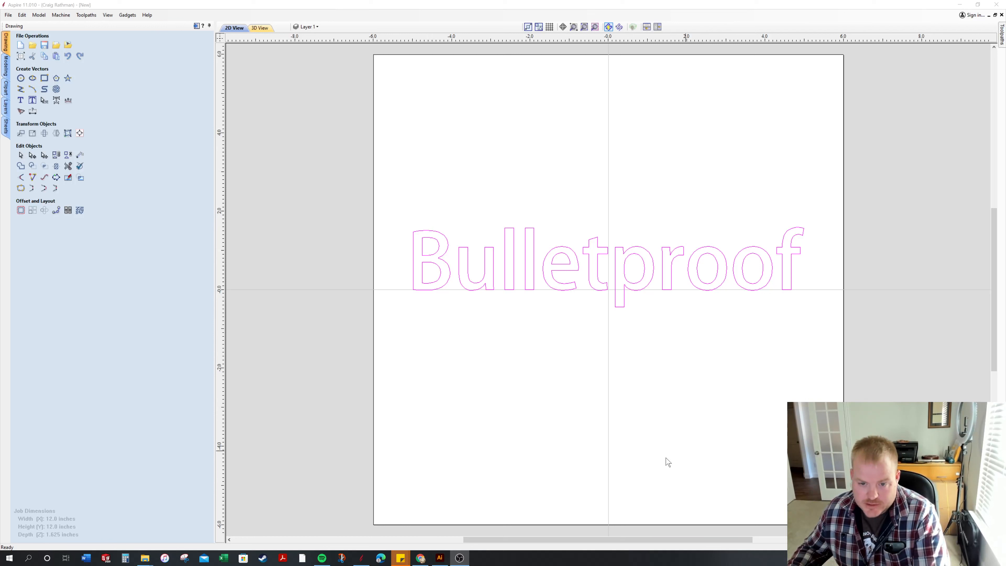
mouse_move(10, 101)
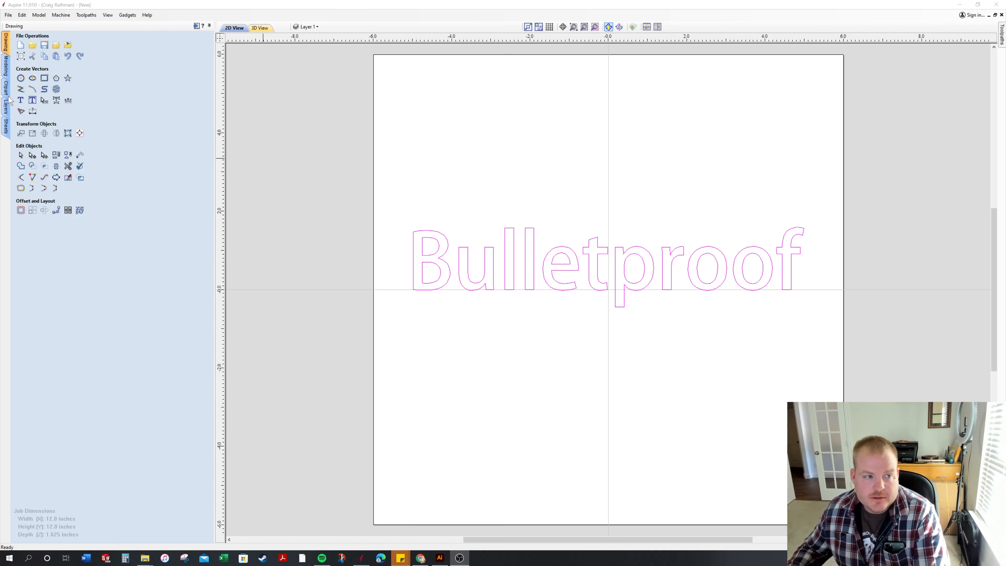
Reduce the Bulletproof text to a 0.25-inch height and close the text settings.
left_click(20, 100)
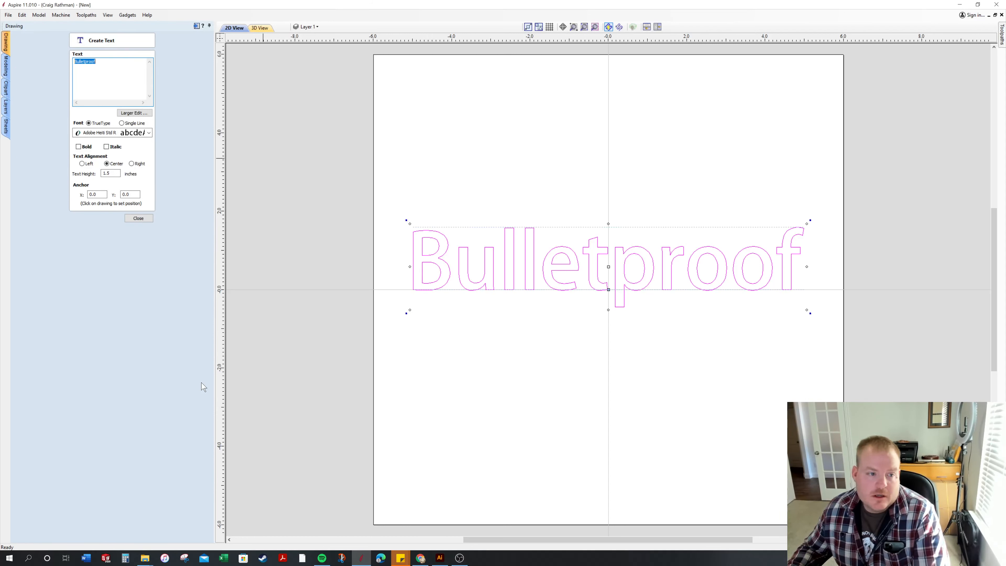
left_click(138, 218)
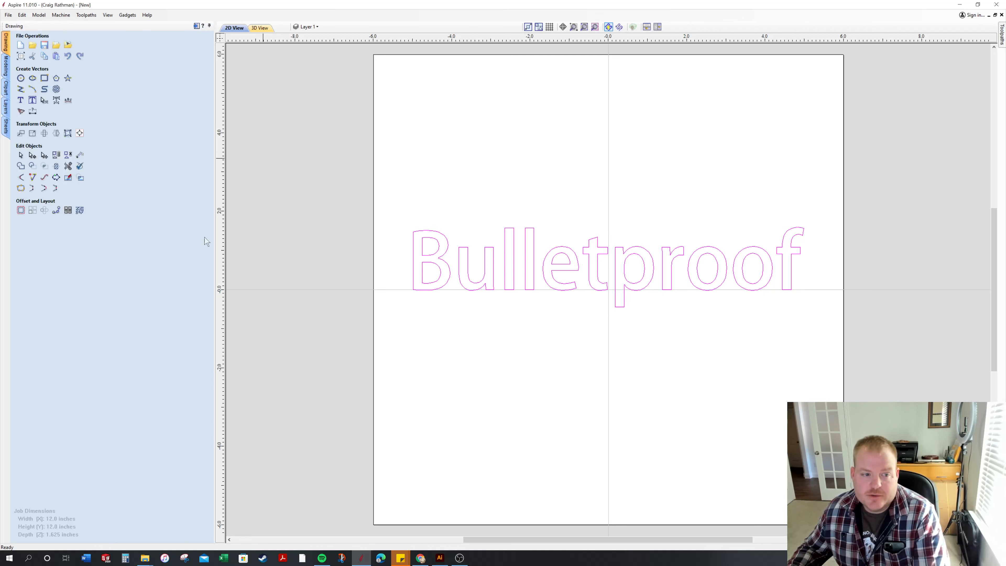
mouse_move(513, 262)
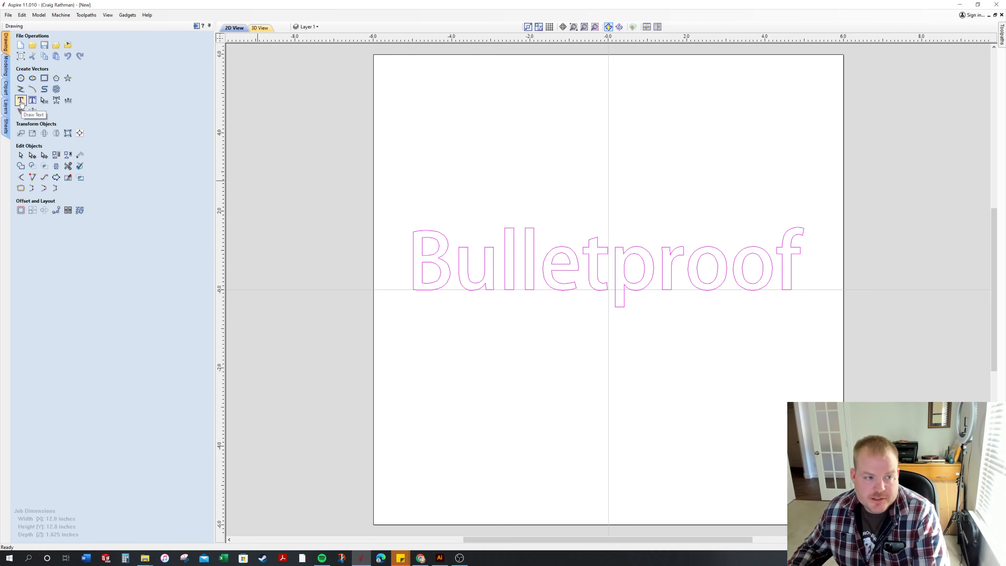
left_click(21, 100)
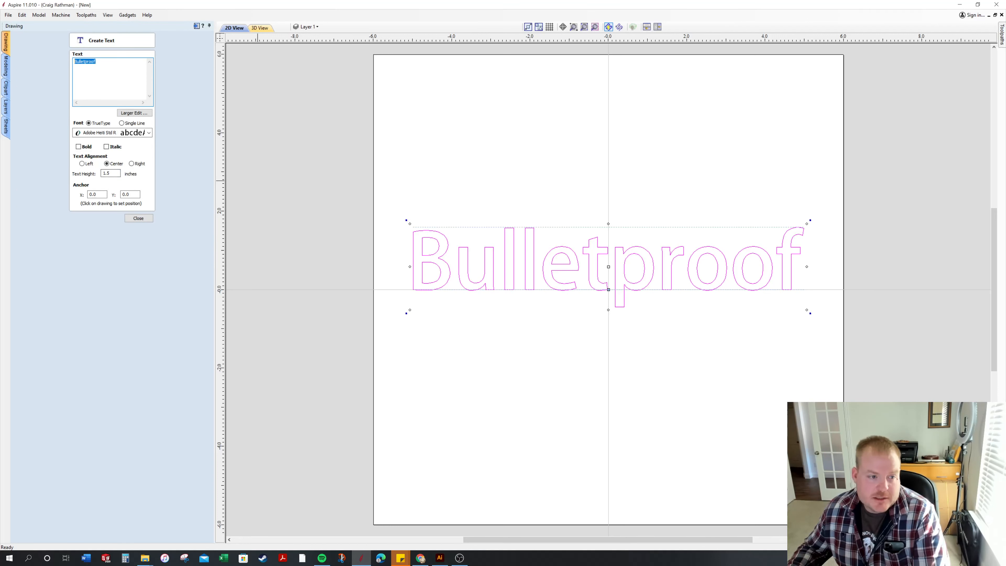
type(".25")
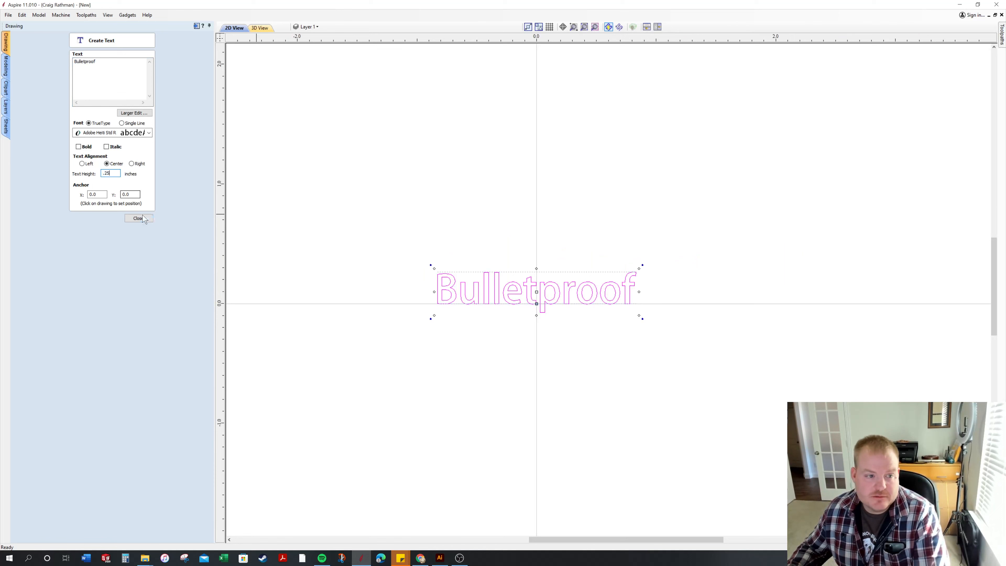
left_click(138, 218)
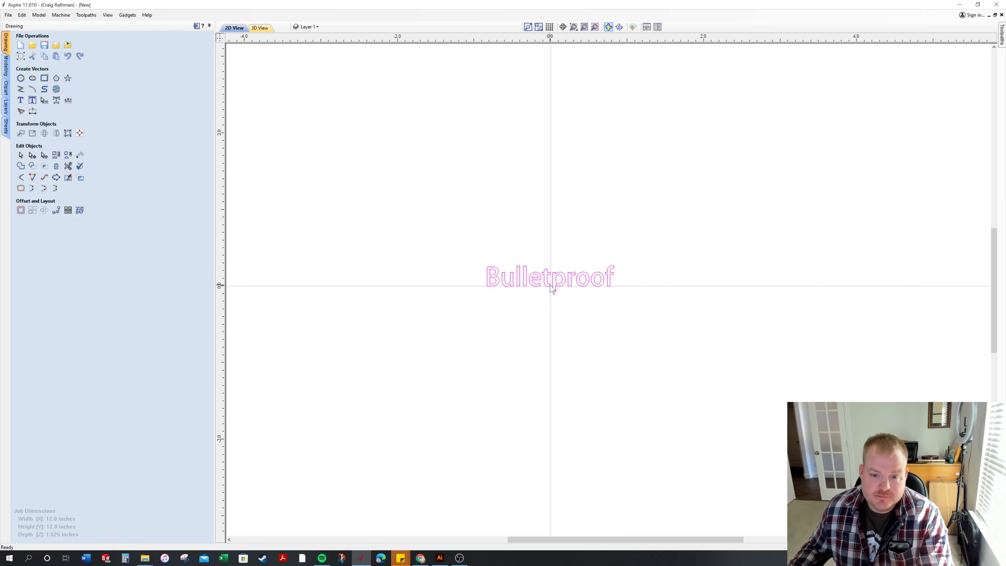
Build the Bulletproof text into a flat-profile 3D component with a 0.125-inch base.
left_click(5, 71)
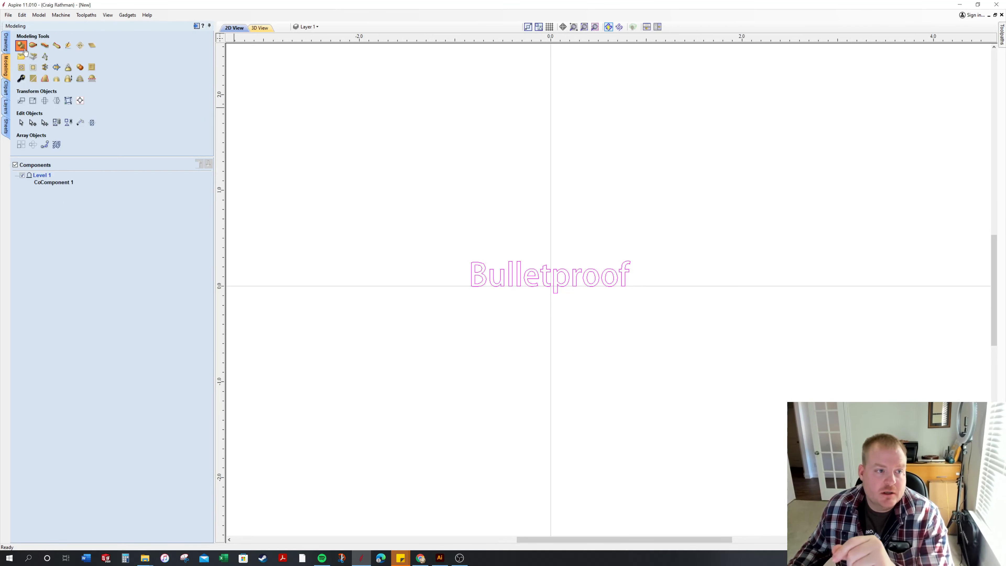
left_click(20, 45)
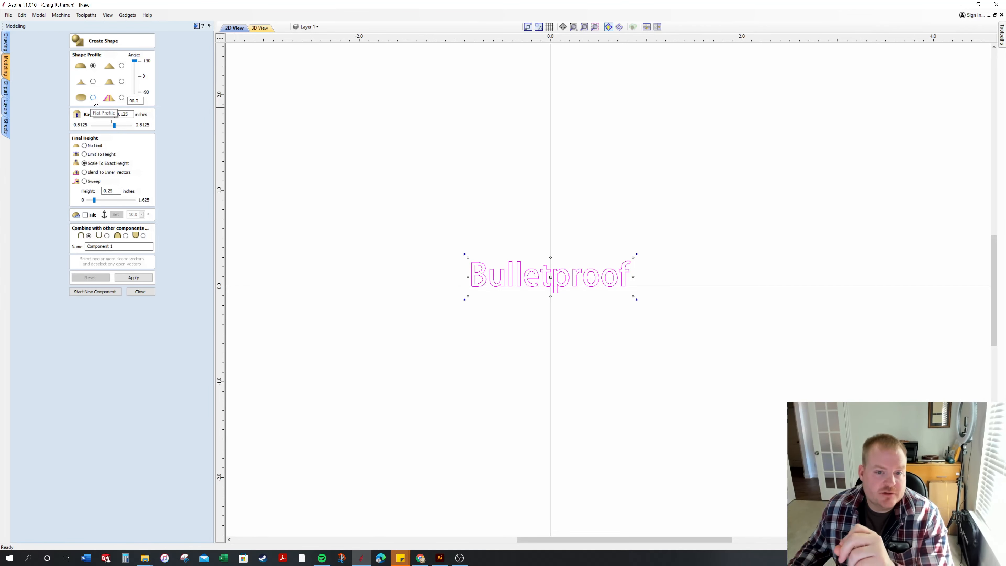
left_click(93, 97)
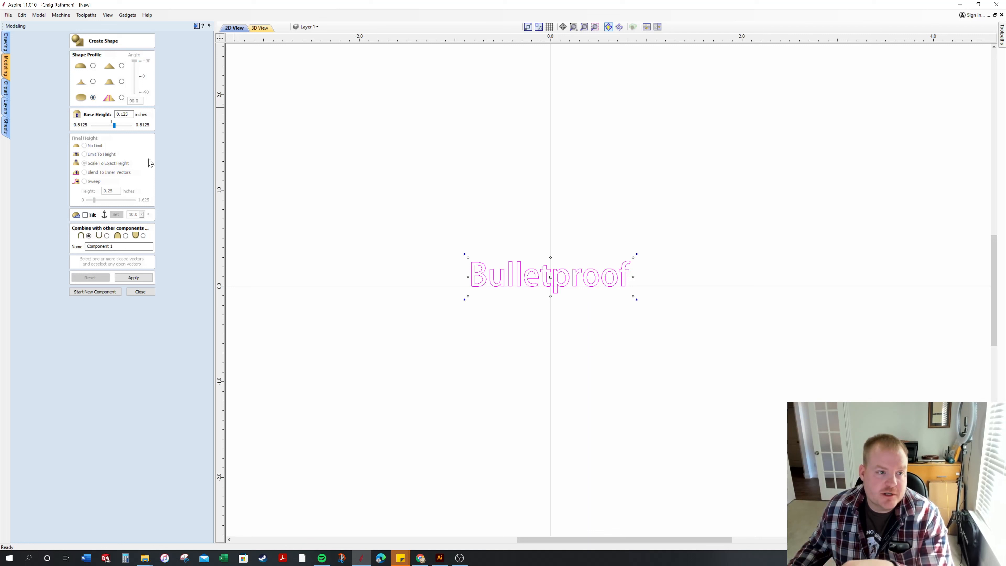
left_click(132, 277)
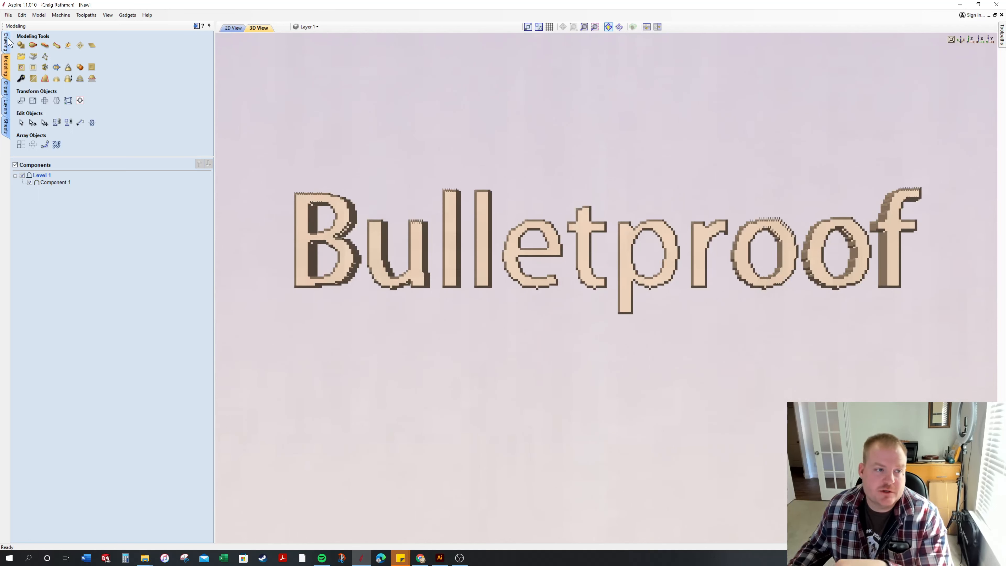
left_click(5, 48)
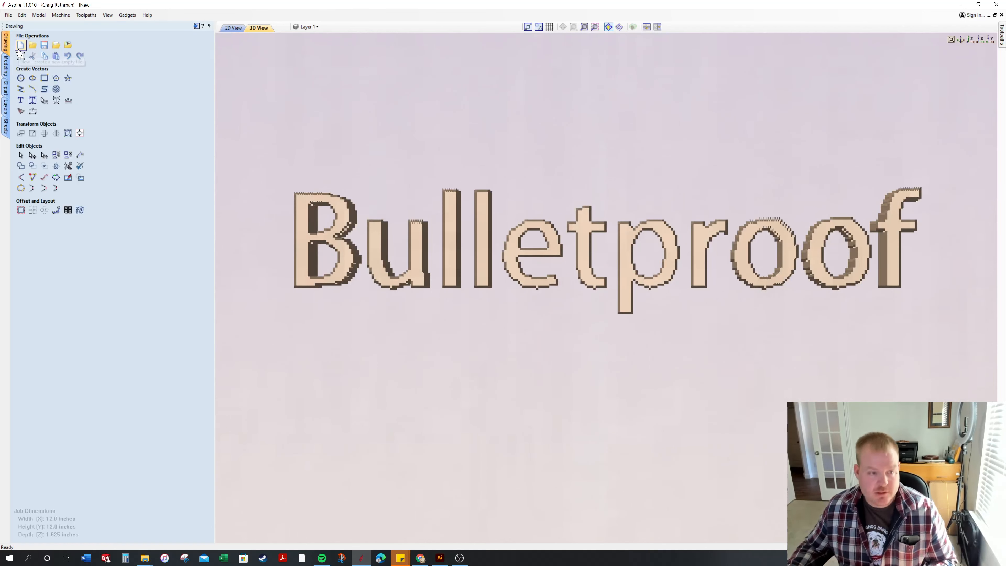
mouse_move(21, 56)
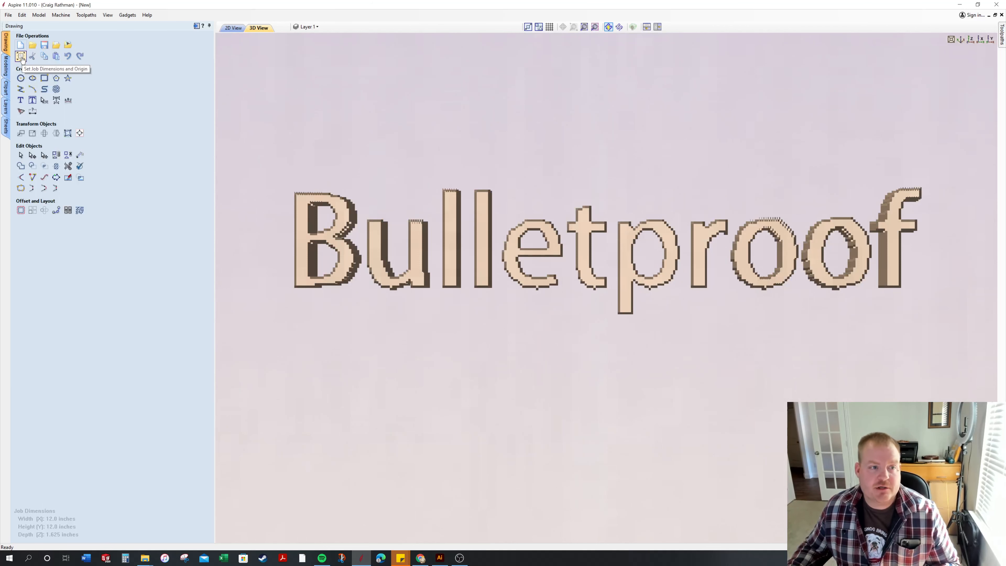
Set the job's modelling resolution to Maximum (50 x Slower) in Job Setup.
left_click(20, 56)
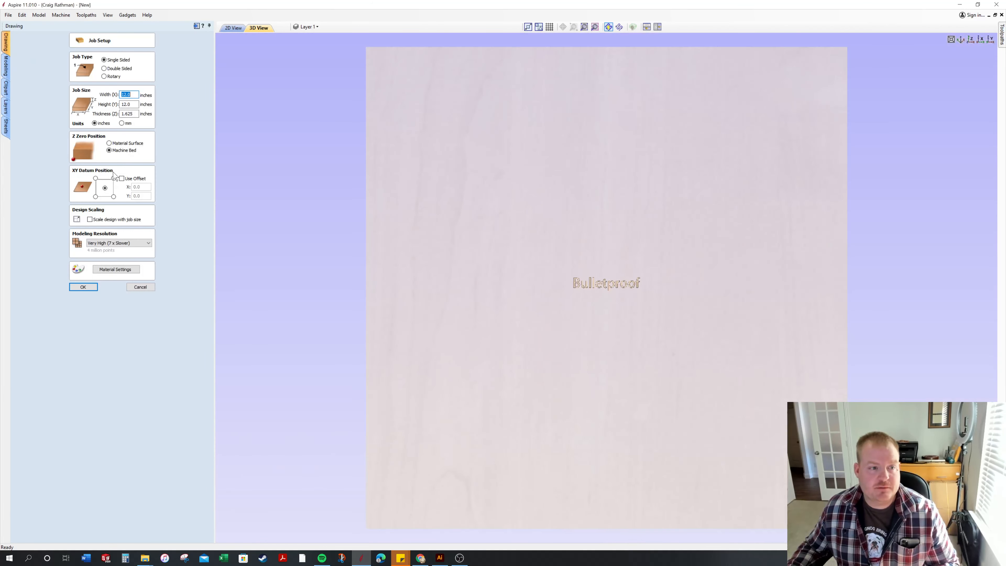
left_click(118, 243)
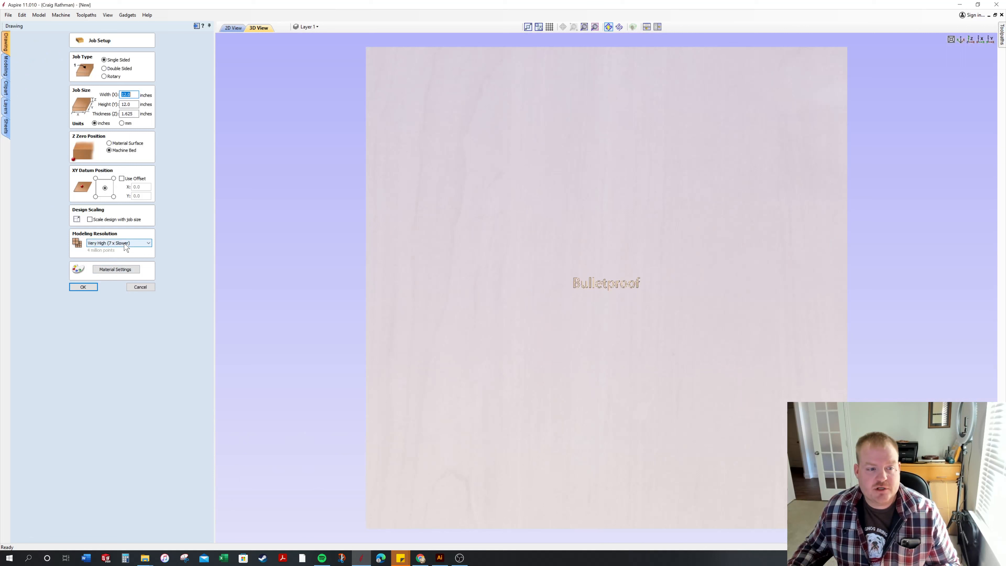
left_click(149, 242)
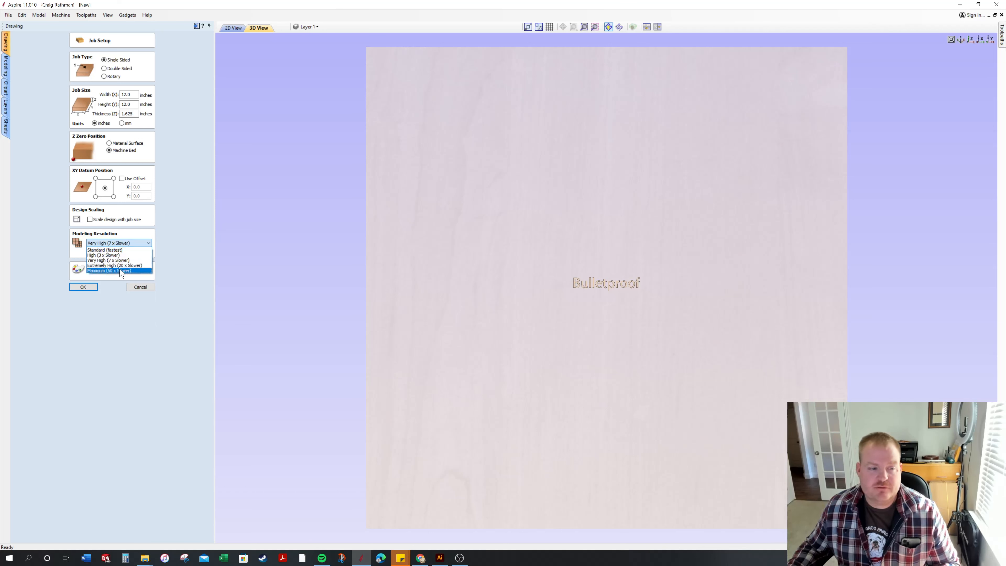
mouse_move(132, 270)
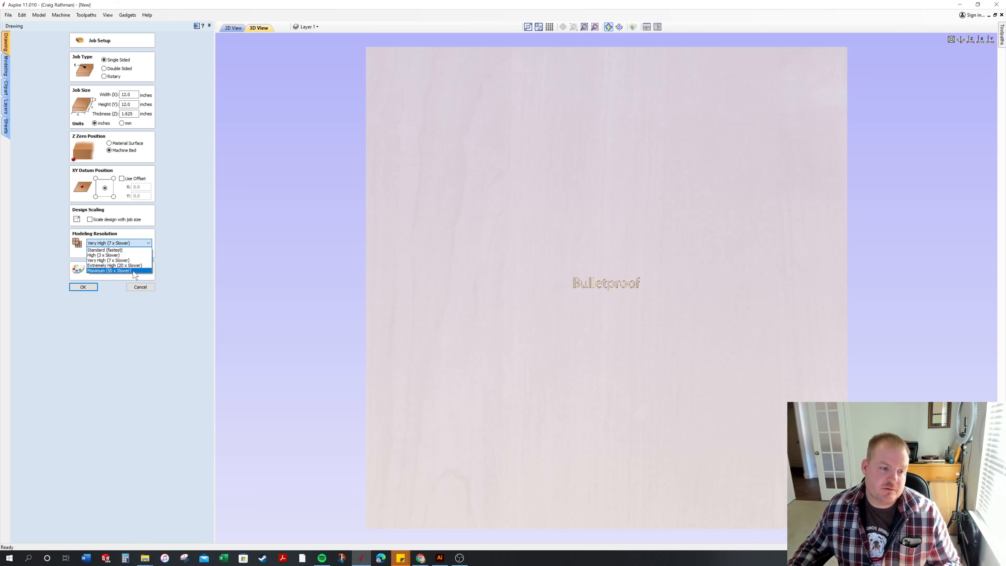
mouse_move(132, 277)
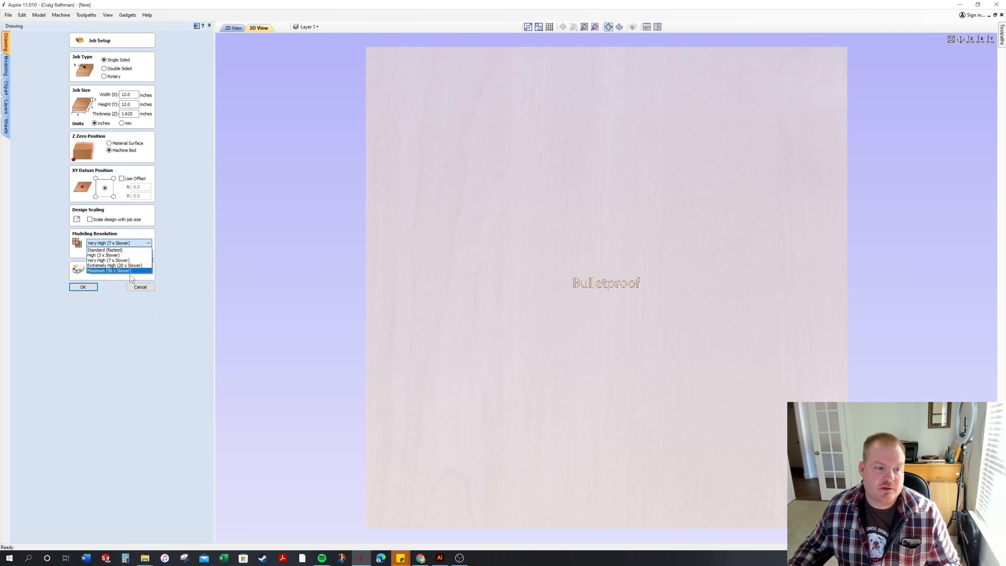
left_click(109, 270)
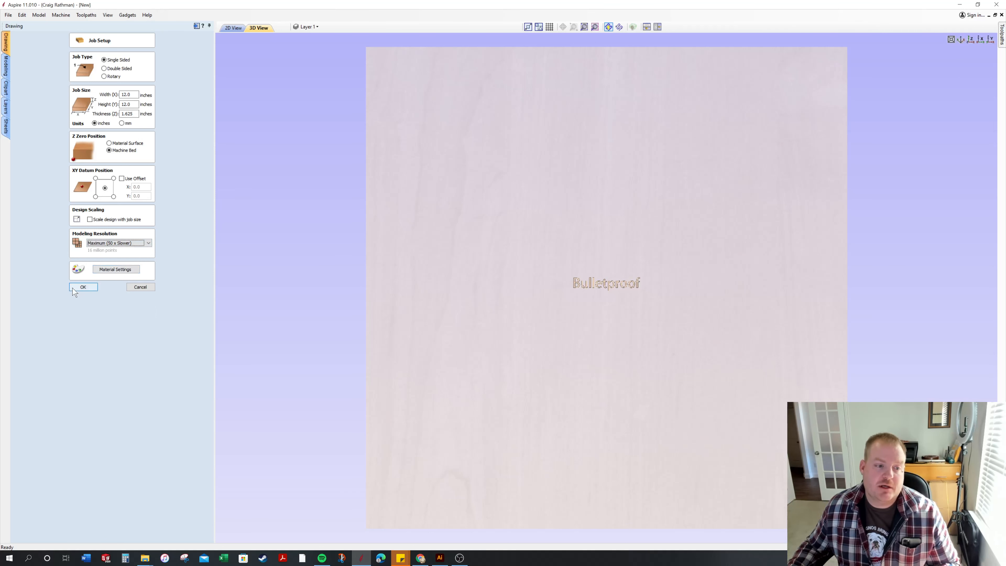
left_click(83, 287)
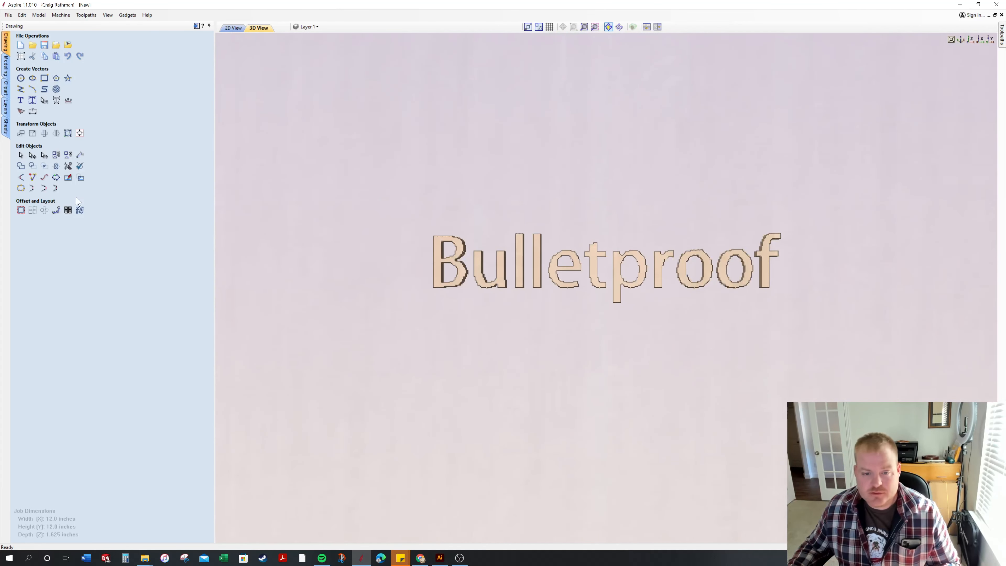
mouse_move(148, 79)
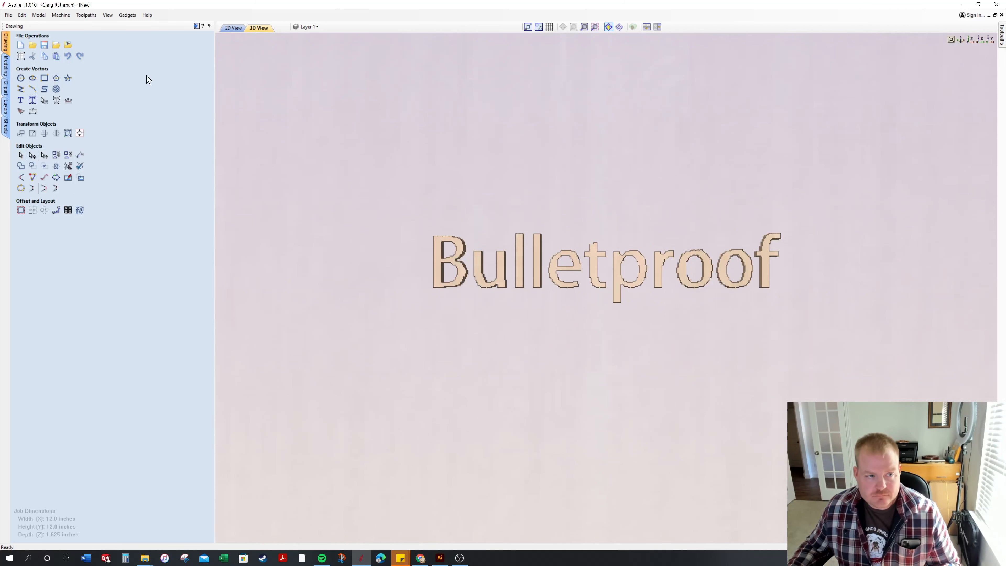
Return to the 2D drawing view showing the large Bulletproof outline.
left_click(232, 28)
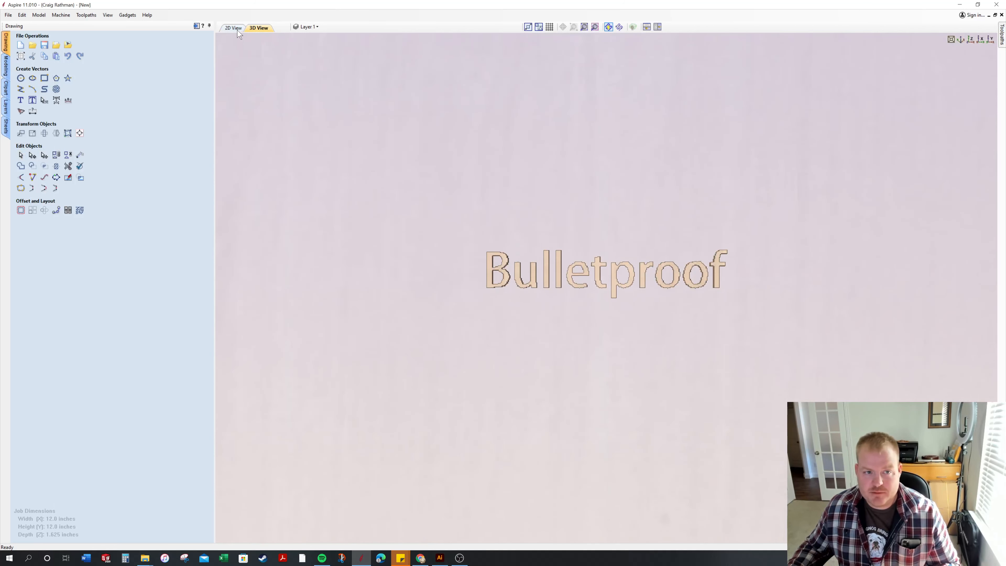
left_click(233, 27)
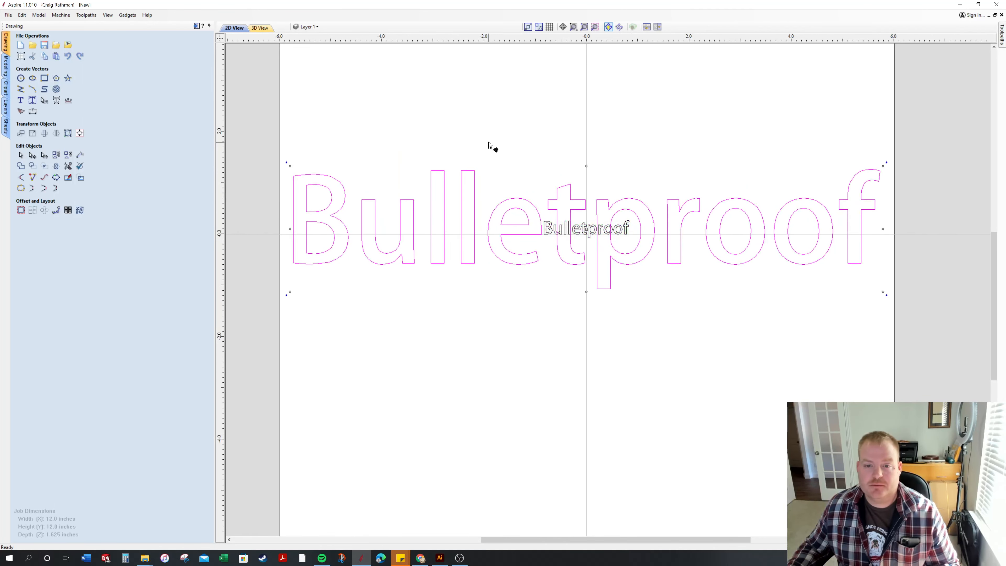
Build the large Bulletproof outline into a second flat component with a 0.5-inch base.
left_click(6, 60)
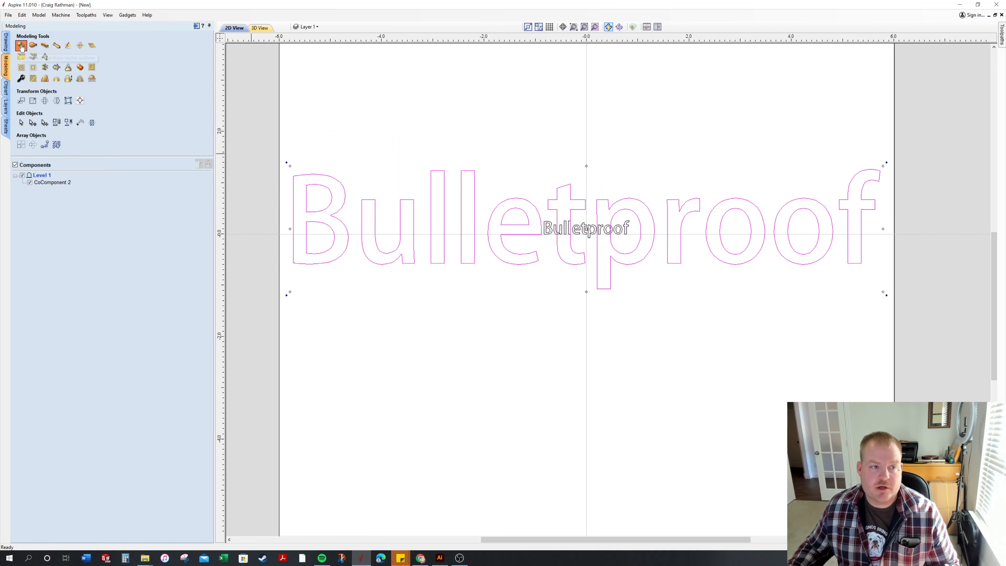
left_click(21, 45)
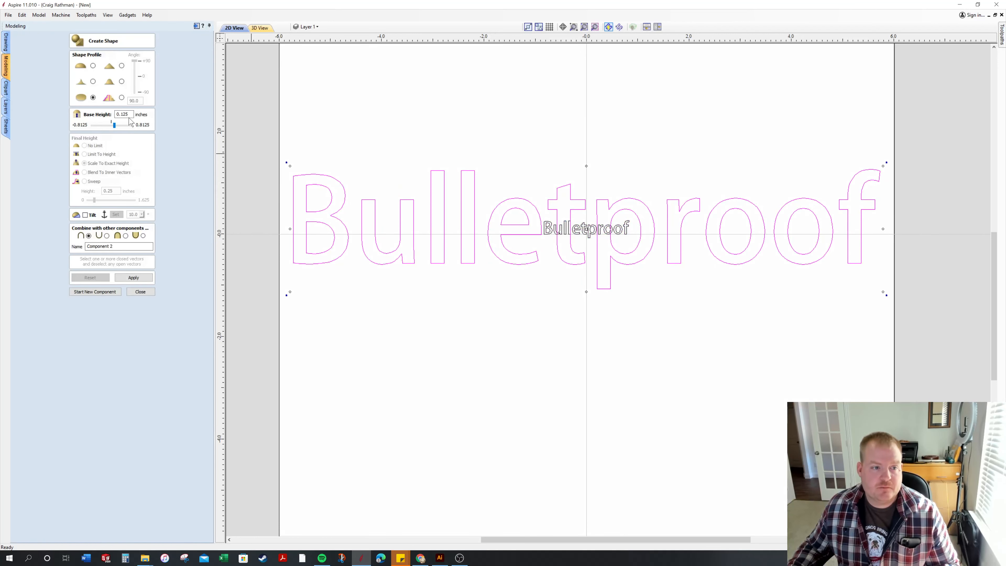
triple_click(122, 114)
type(".5")
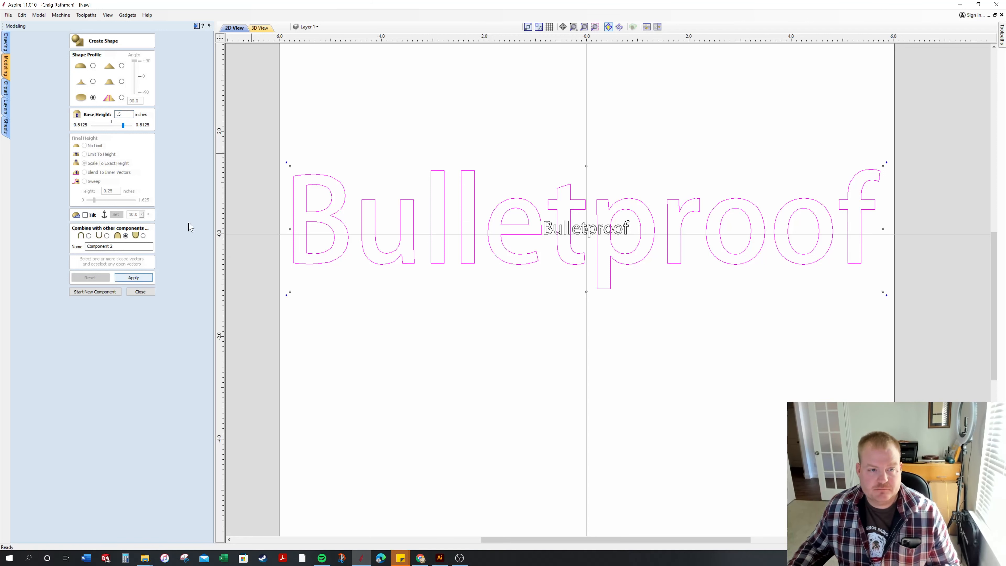
left_click(259, 28)
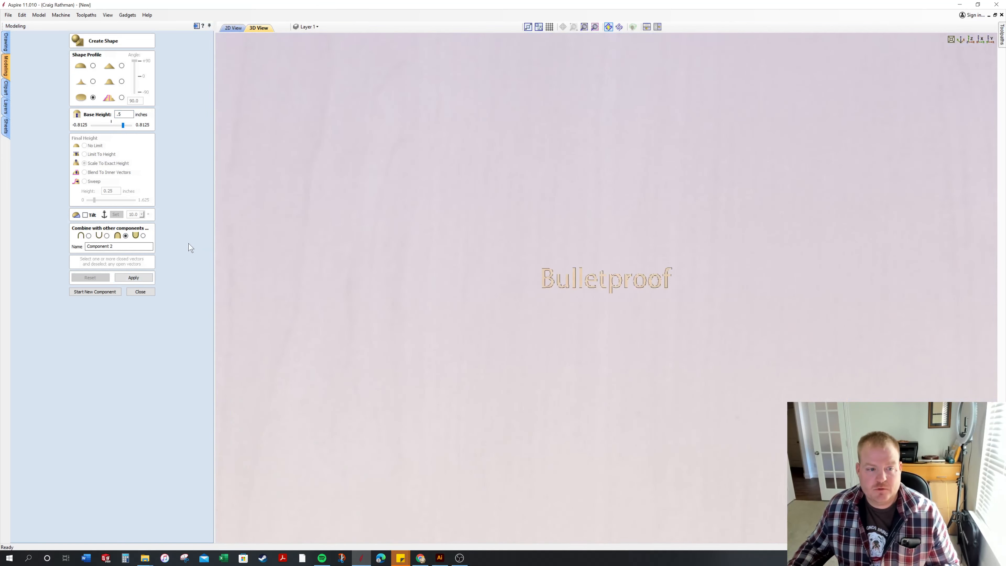
left_click(133, 277)
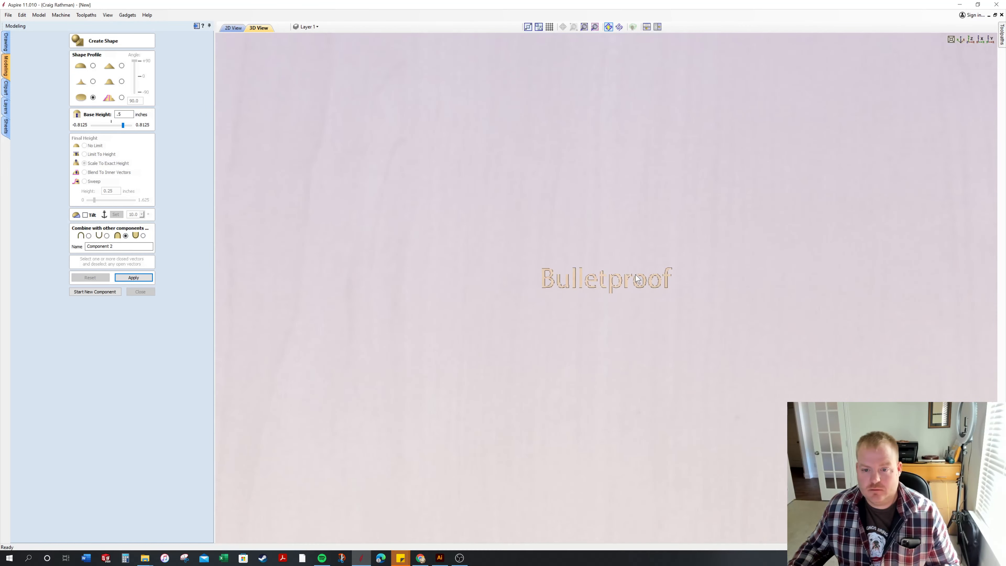
left_click(133, 277)
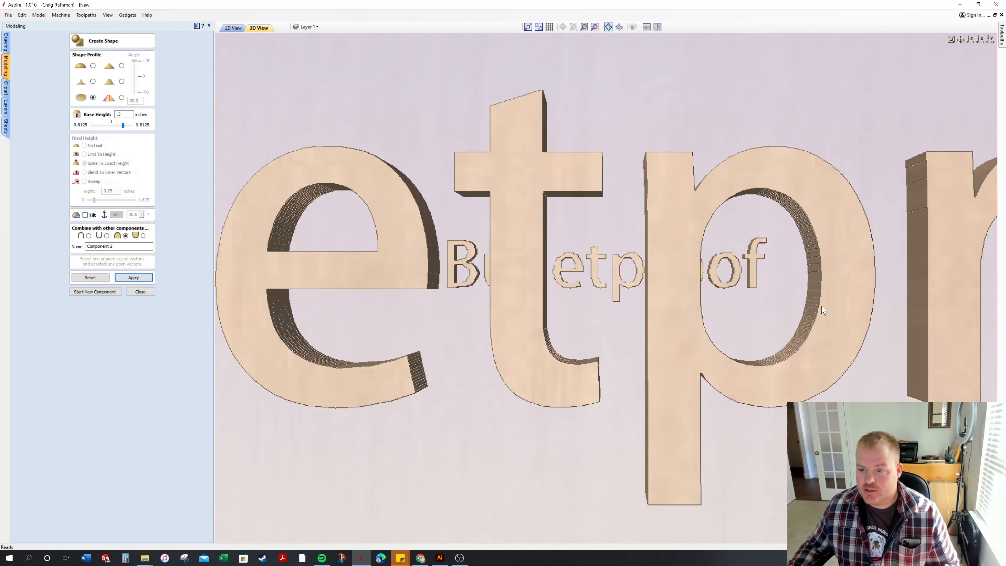
mouse_move(675, 323)
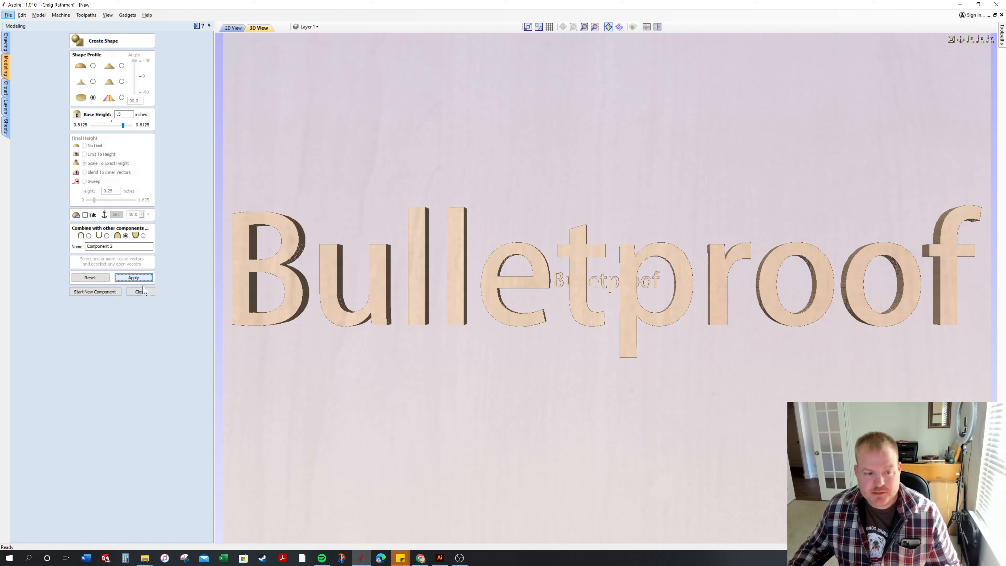
left_click(132, 277)
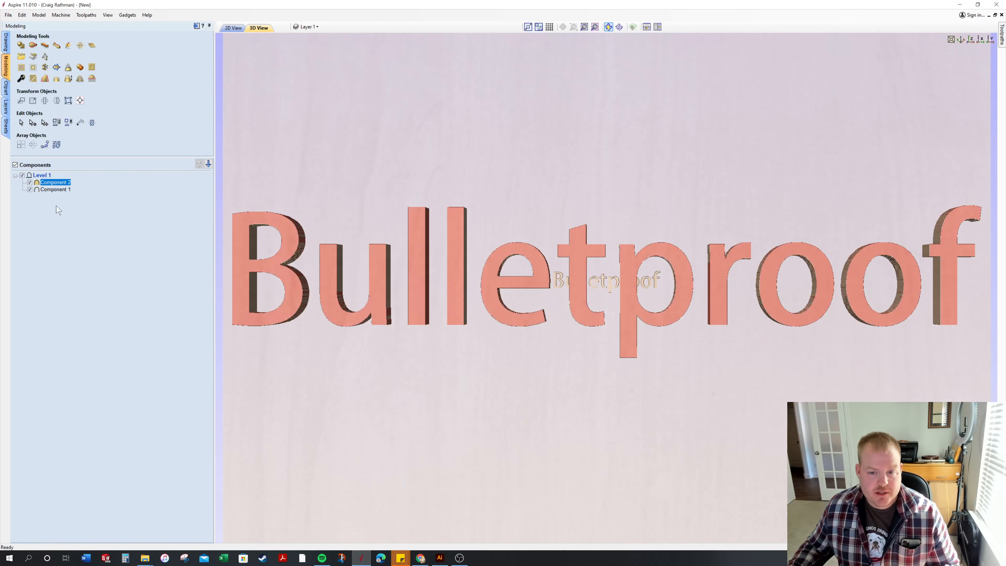
mouse_move(33, 78)
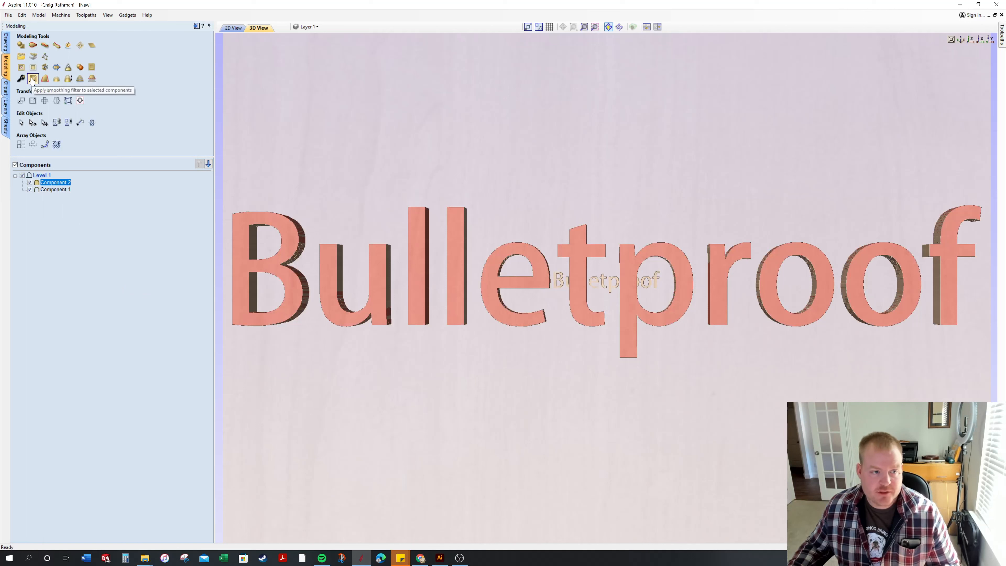
Start the smoothing filter on the lettering component, previewing it on the letters.
left_click(32, 78)
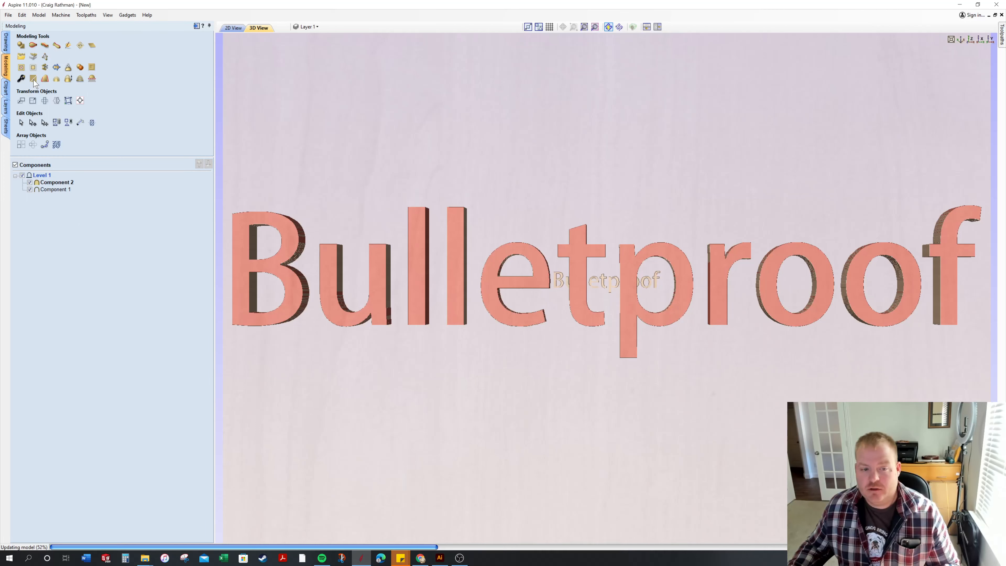
left_click(32, 78)
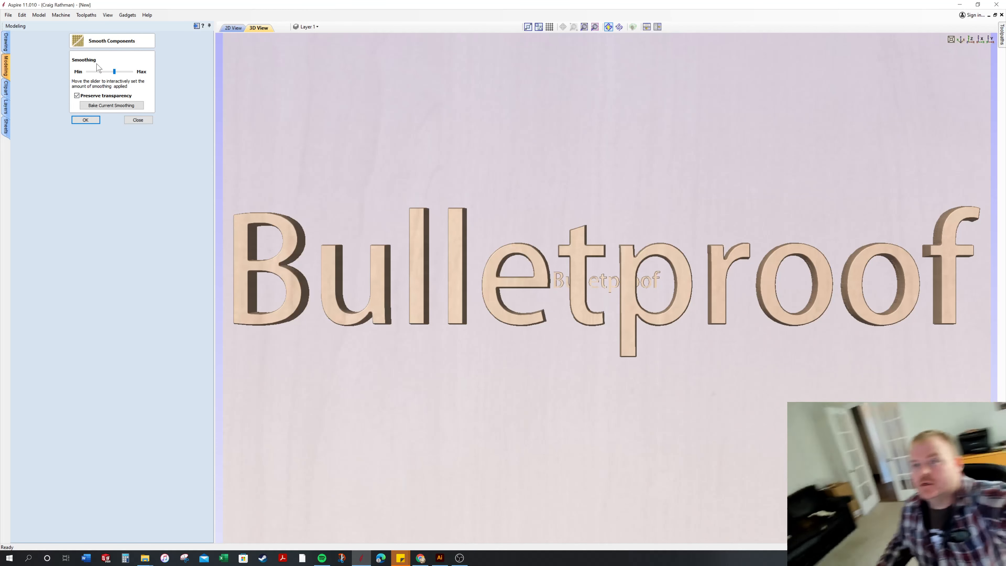
mouse_move(61, 76)
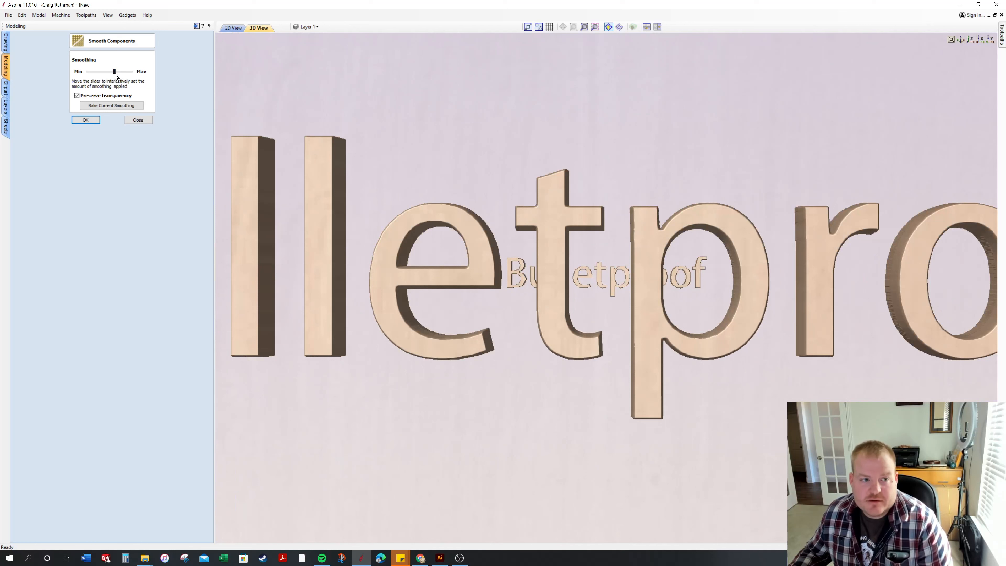
Compare smoothing amounts from near-none to maximum, leaving the edges rounded.
left_click_drag(114, 71, 131, 71)
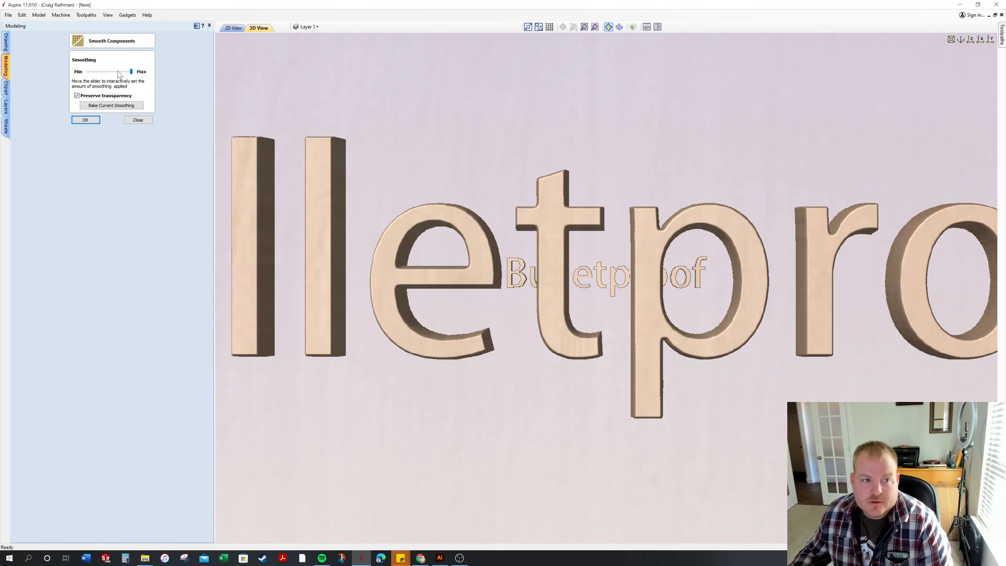
left_click_drag(132, 71, 88, 71)
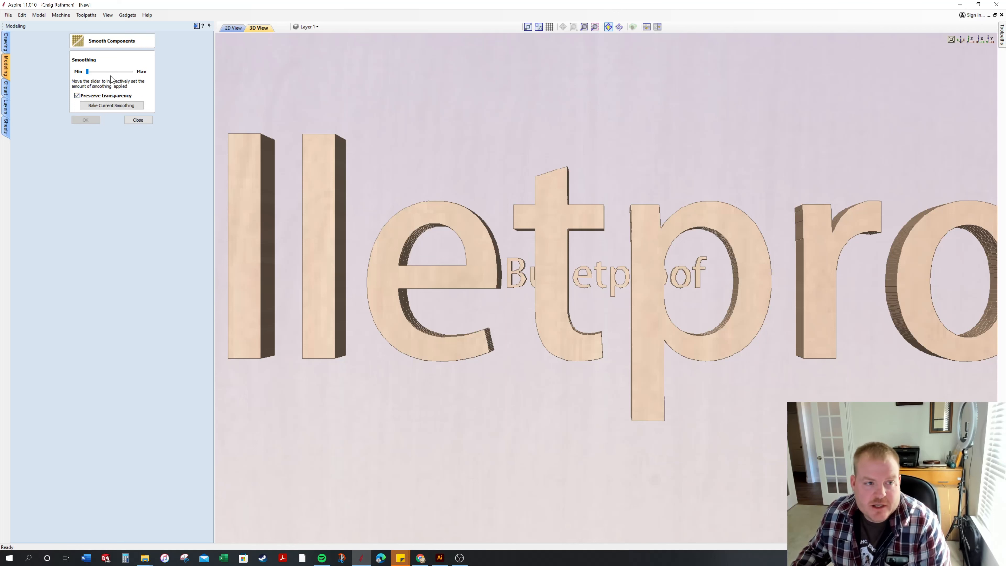
left_click_drag(88, 71, 109, 71)
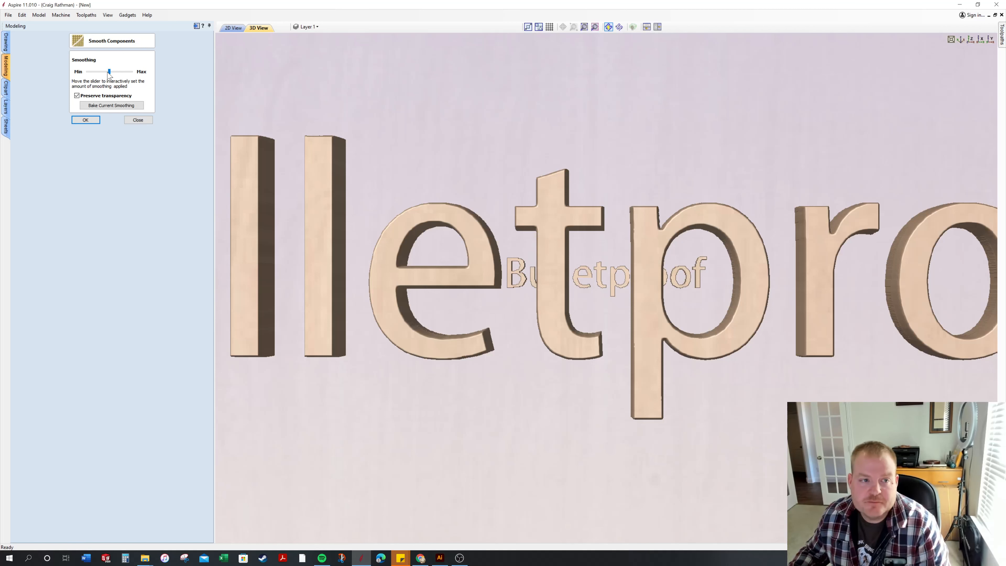
left_click_drag(109, 71, 131, 71)
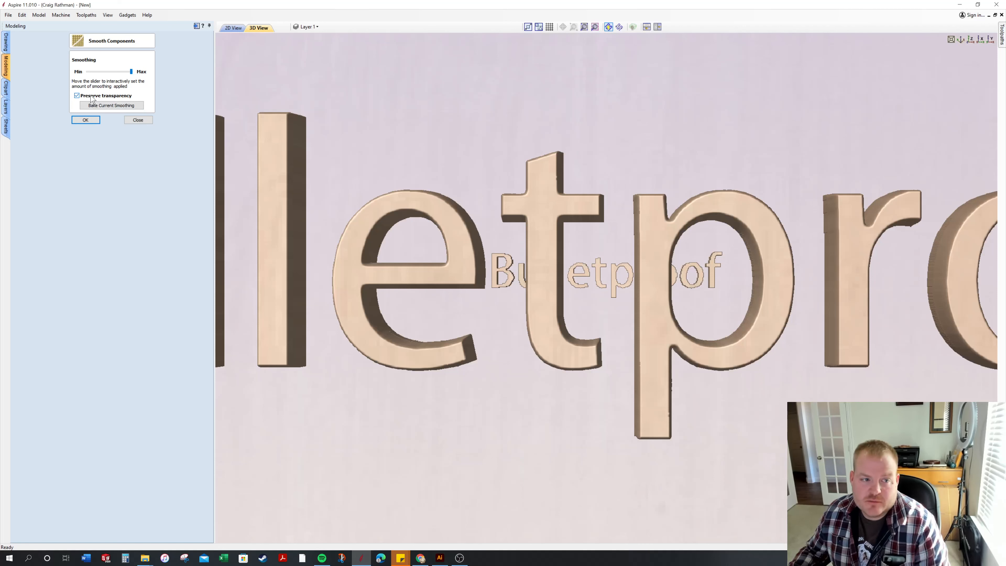
mouse_move(66, 93)
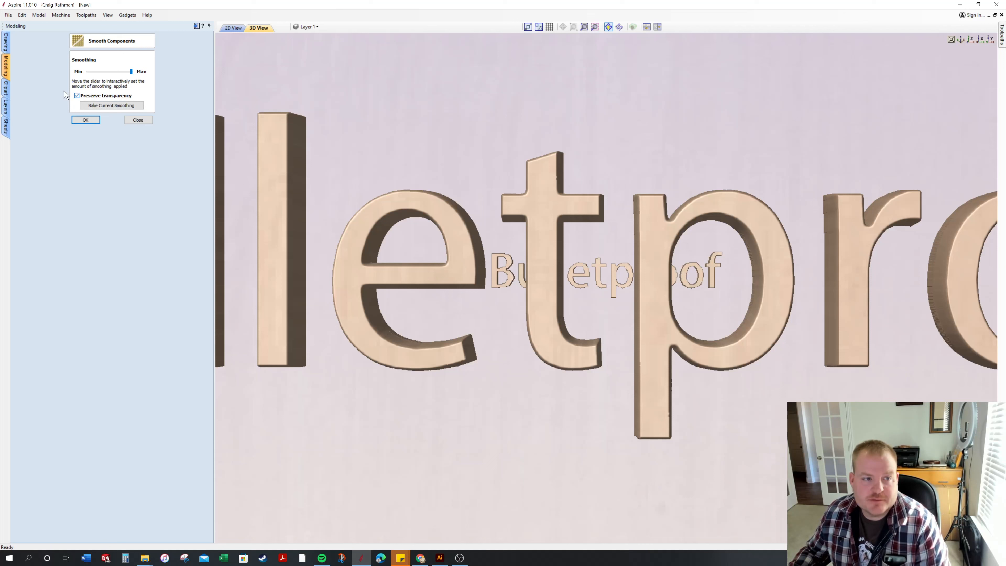
Turn off Preserve transparency so the letter edges round heavily into the background.
left_click(77, 95)
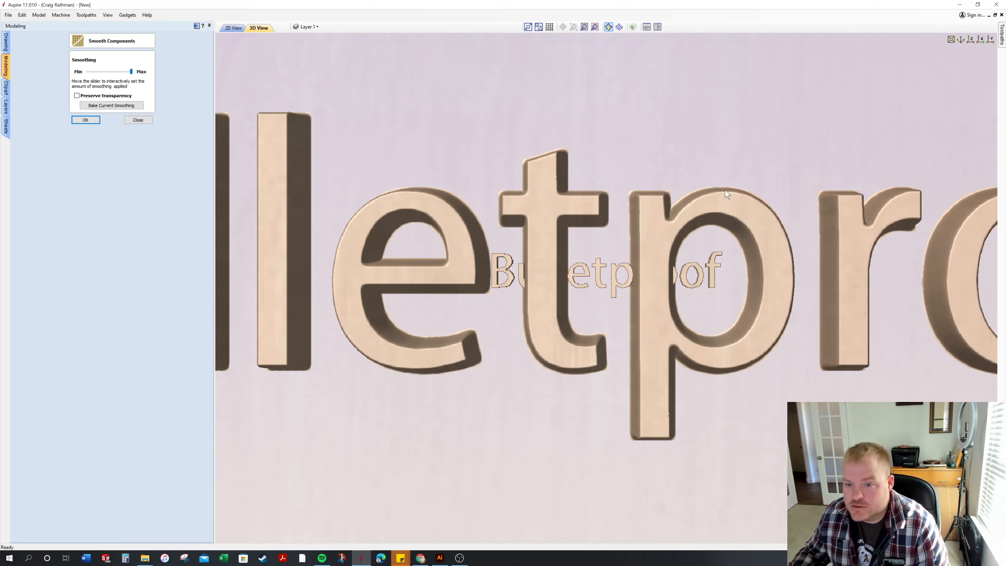
mouse_move(636, 239)
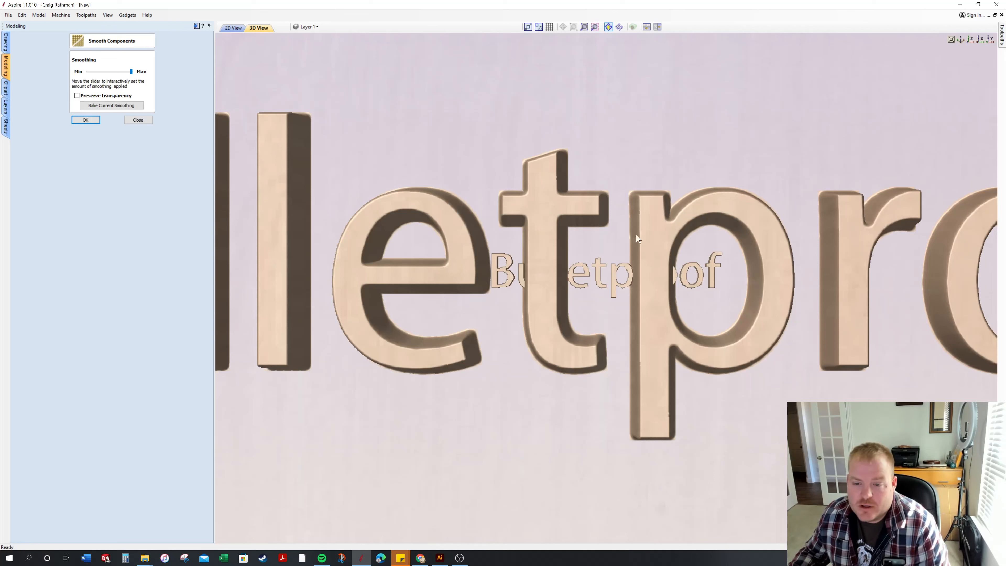
mouse_move(645, 263)
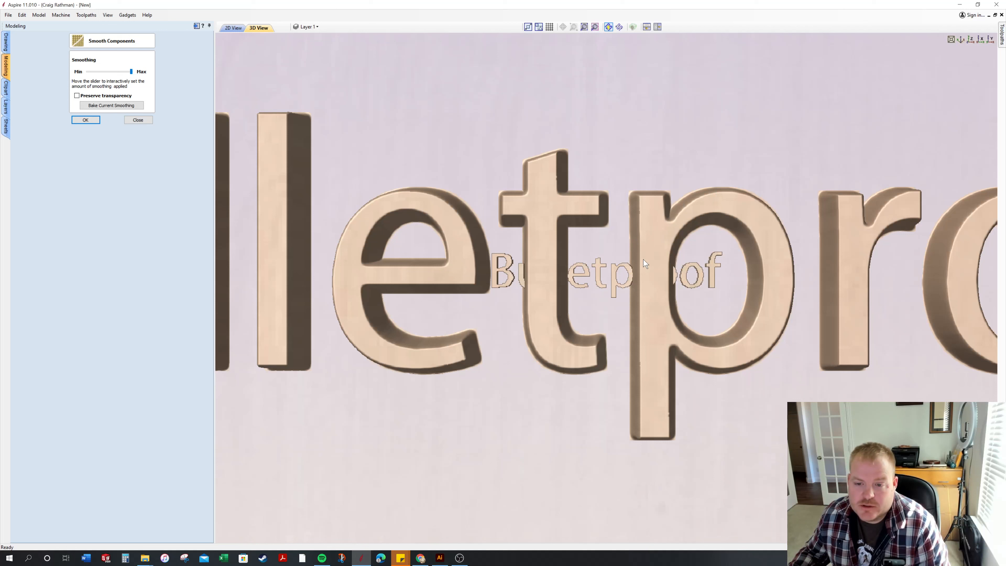
mouse_move(470, 289)
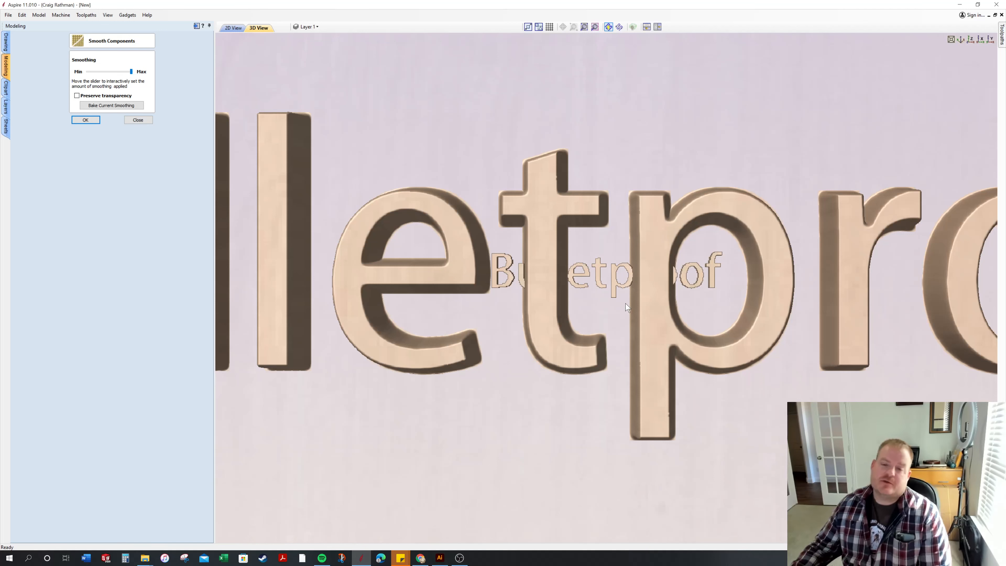
mouse_move(708, 204)
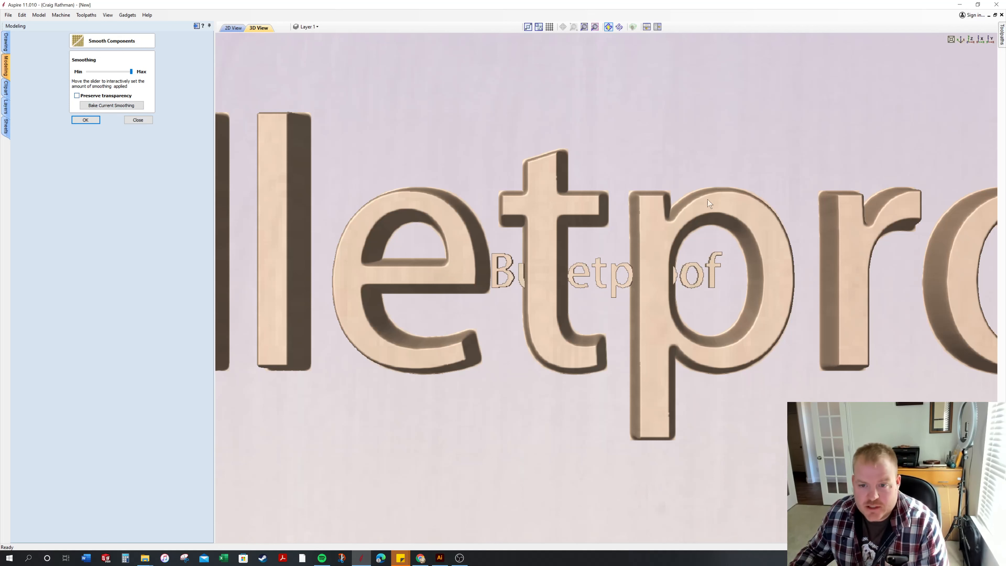
mouse_move(631, 270)
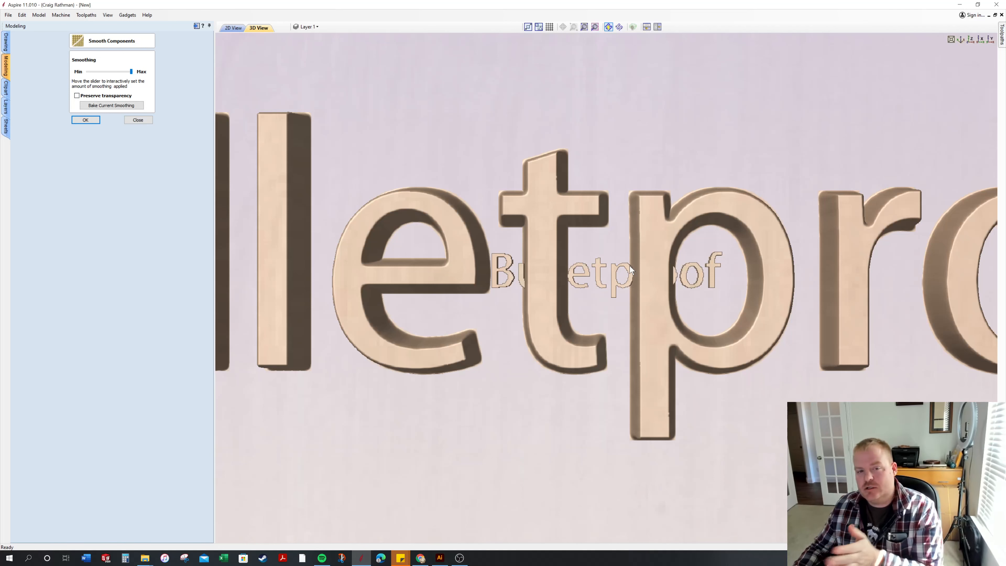
mouse_move(805, 183)
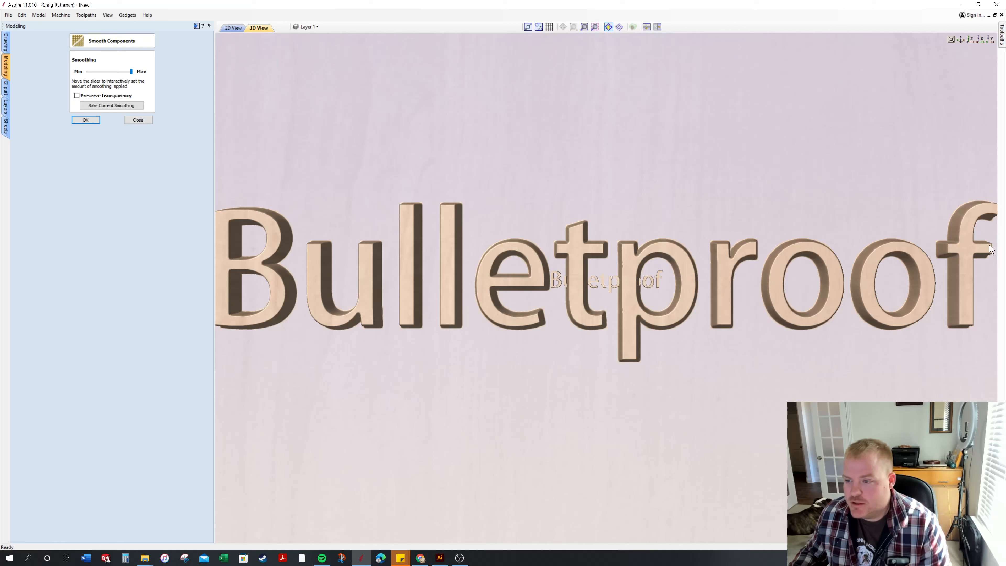
mouse_move(768, 261)
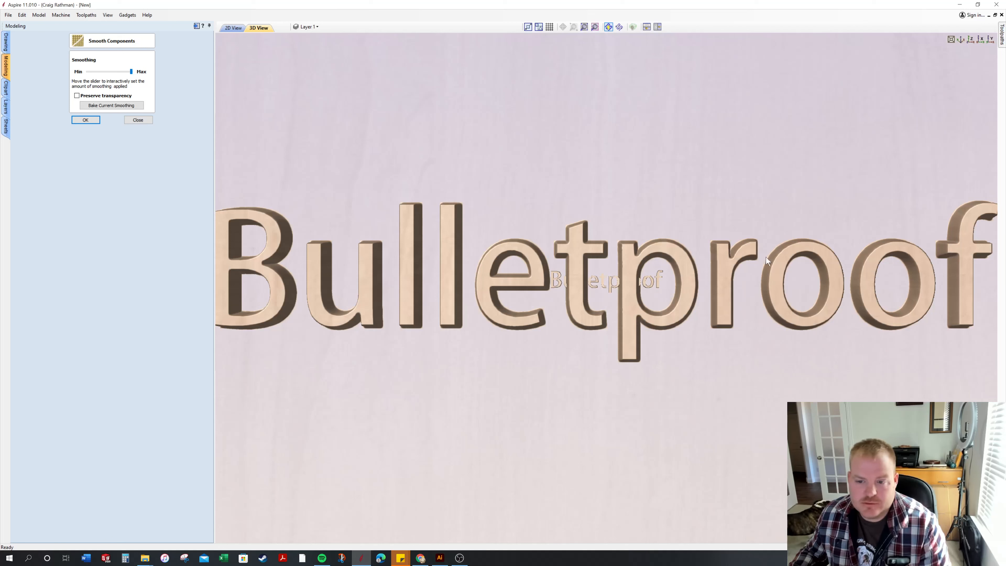
mouse_move(415, 350)
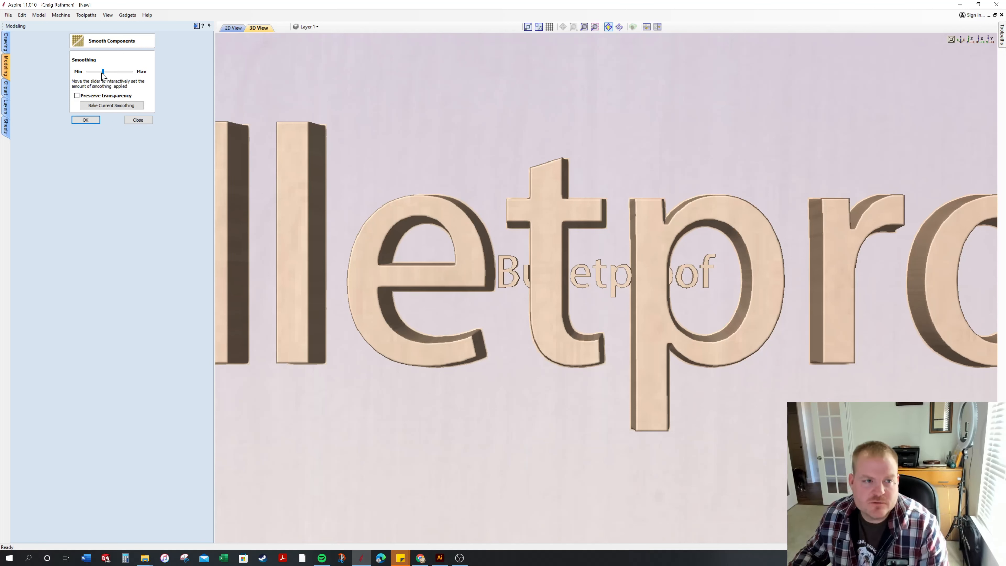
Discard the smoothing preview, restoring the lettering's sharp edges.
left_click(137, 120)
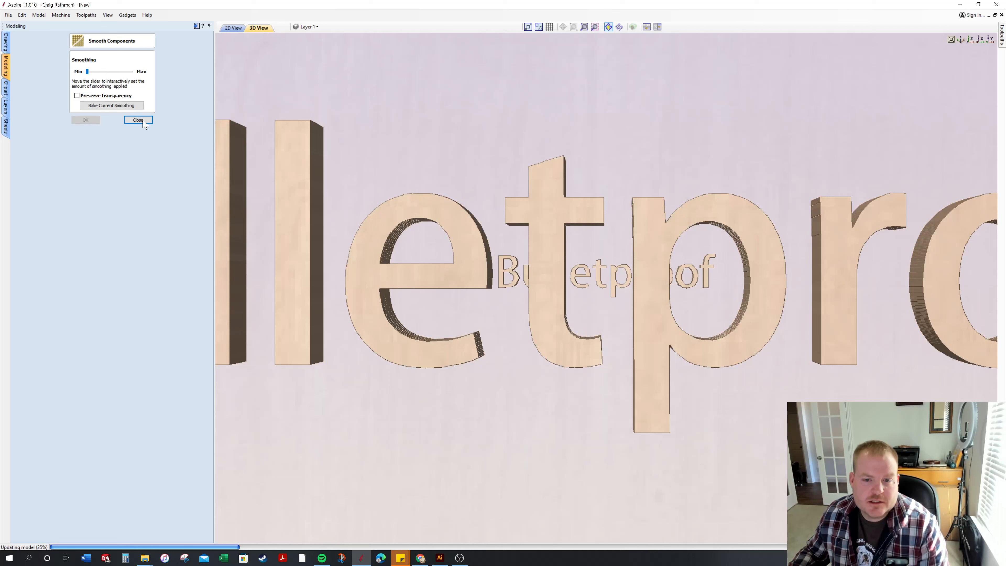
left_click(137, 120)
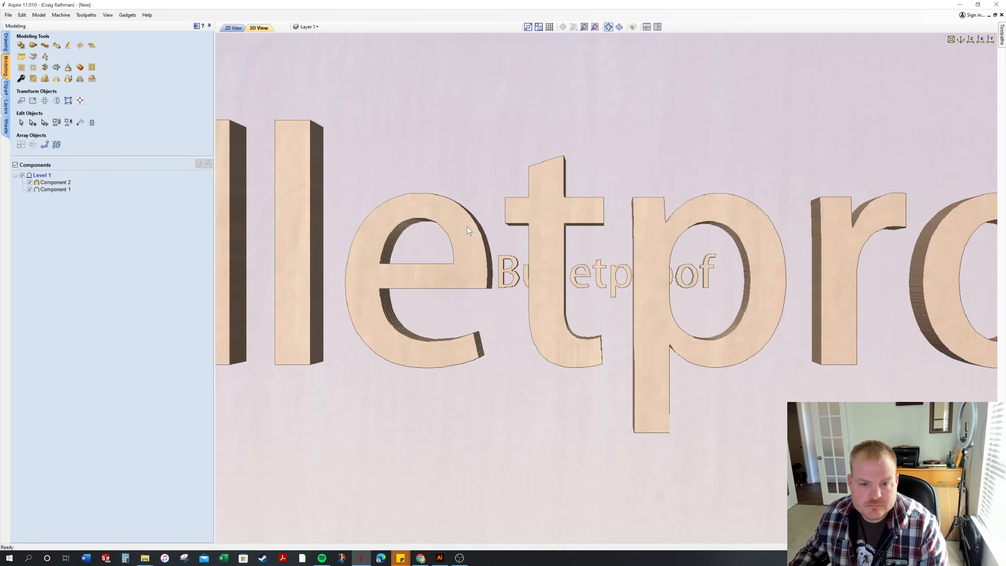
left_click(55, 182)
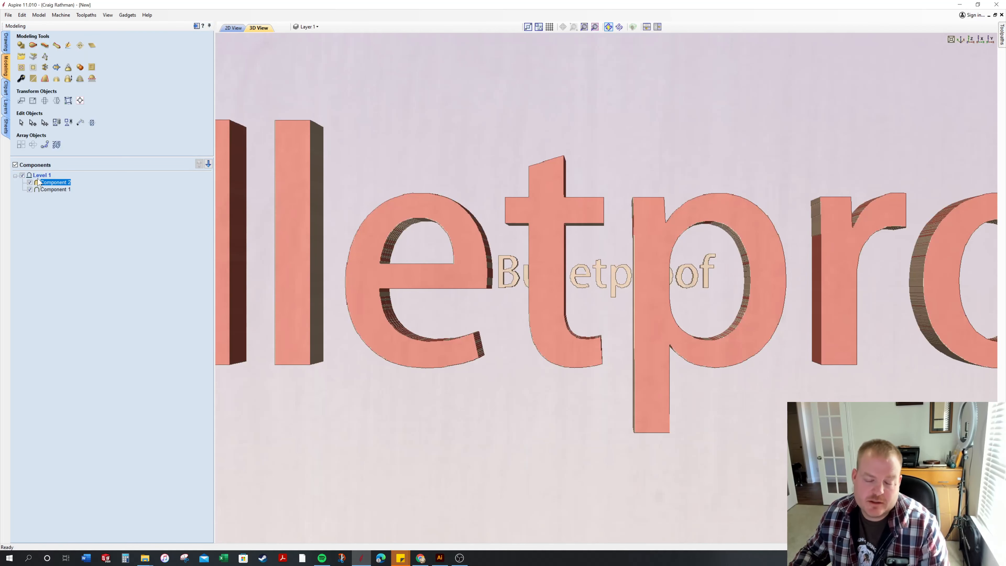
mouse_move(55, 182)
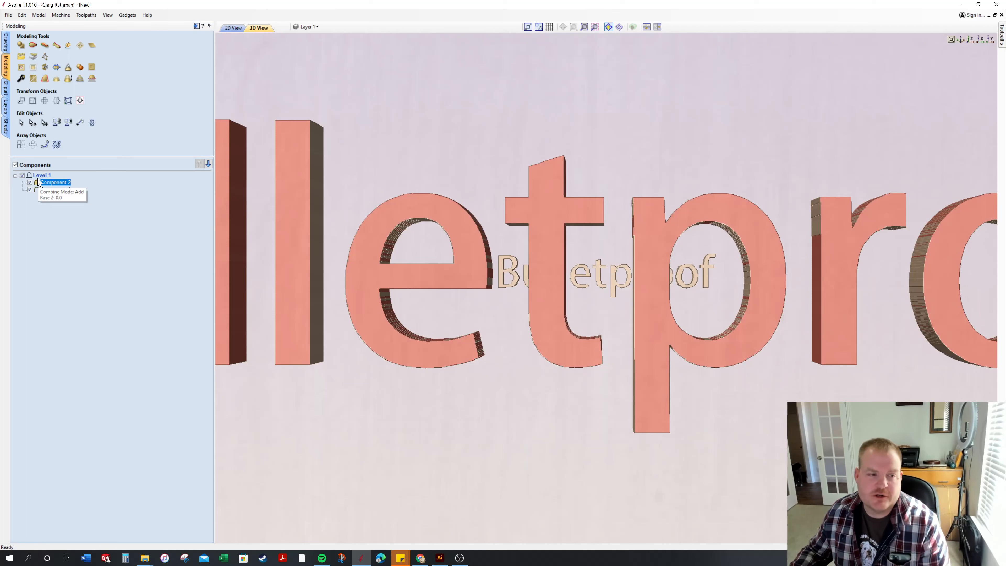
mouse_move(108, 107)
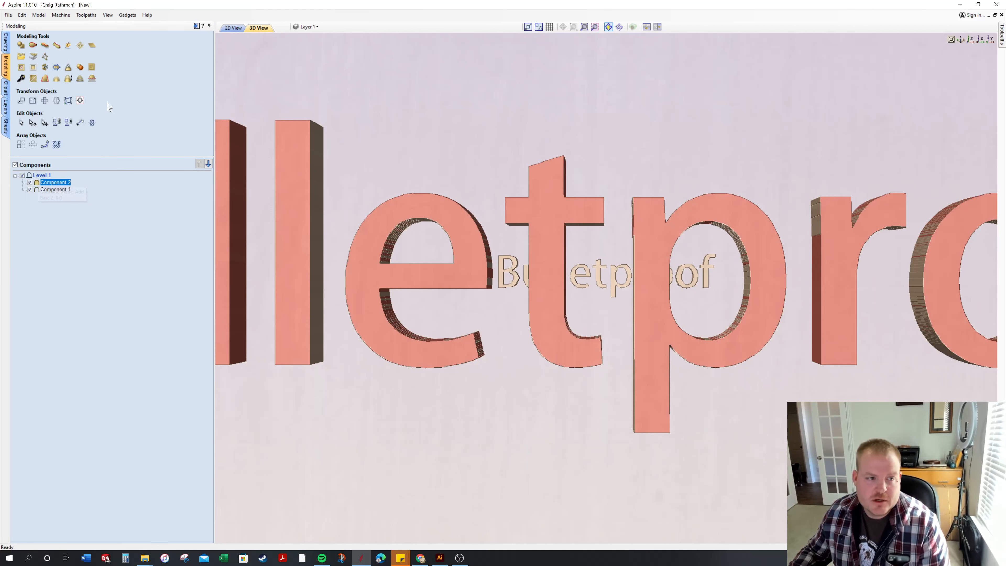
mouse_move(92, 78)
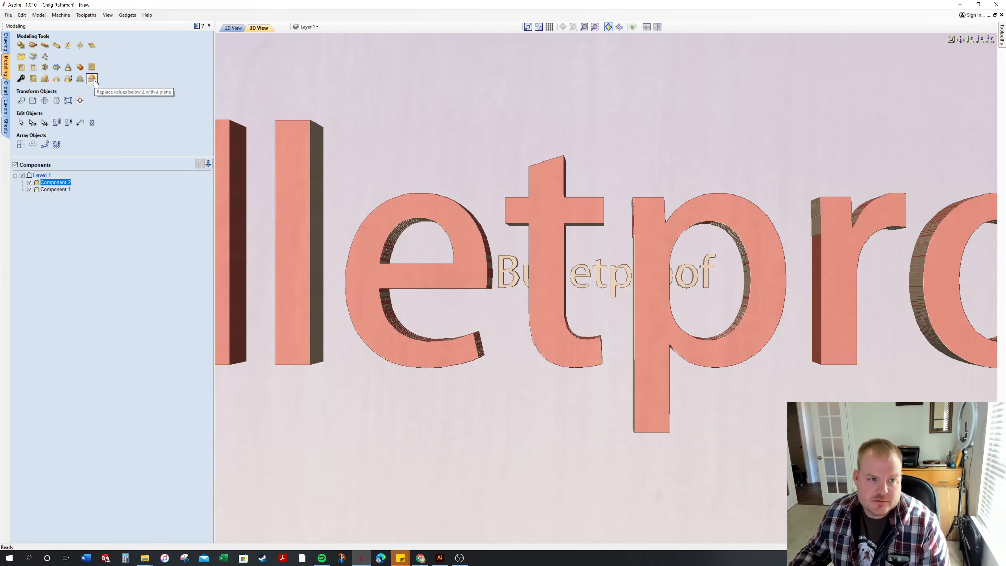
mouse_move(44, 78)
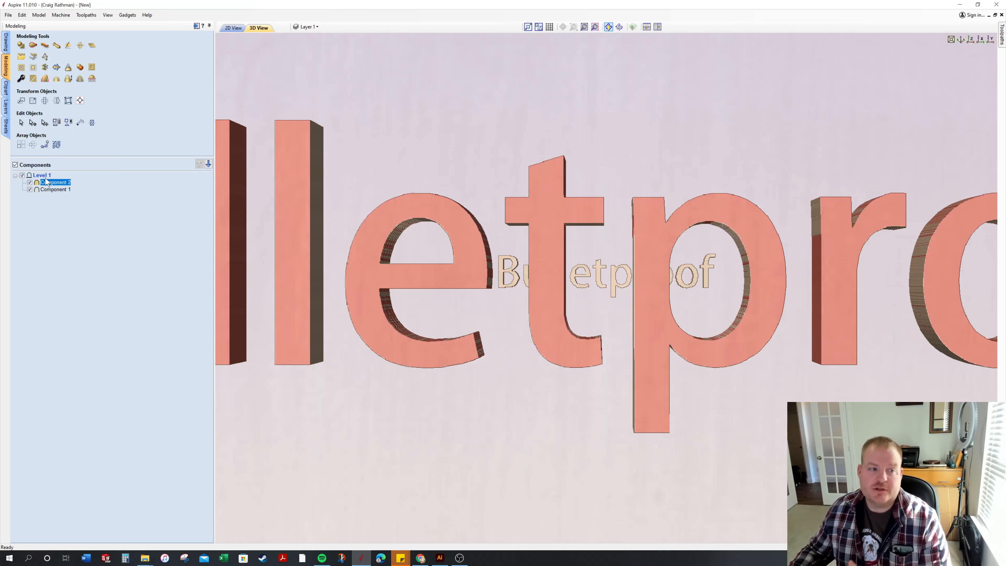
mouse_move(54, 182)
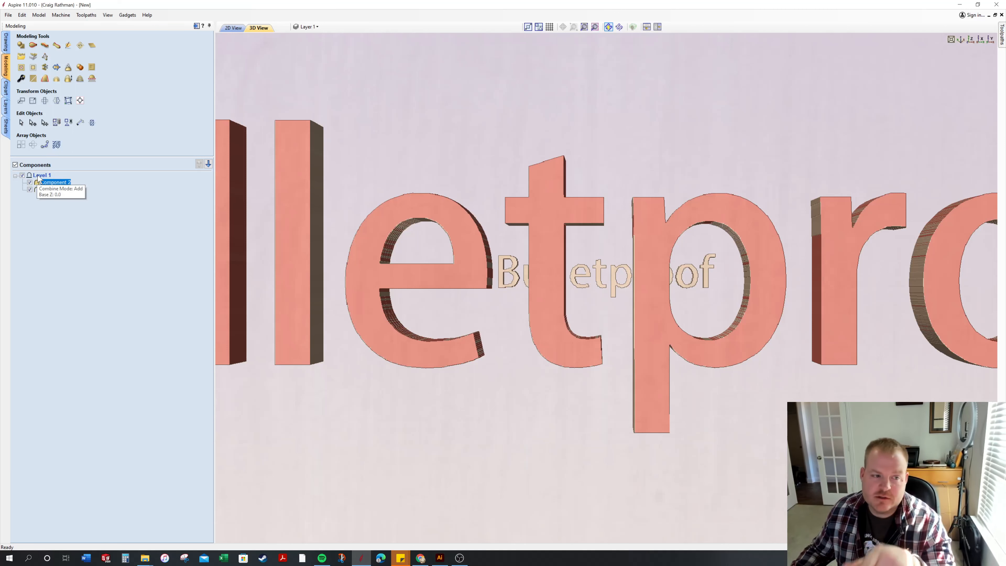
Insert a new Level 2 above Level 1 for Component 2 and bring up its properties.
right_click(40, 175)
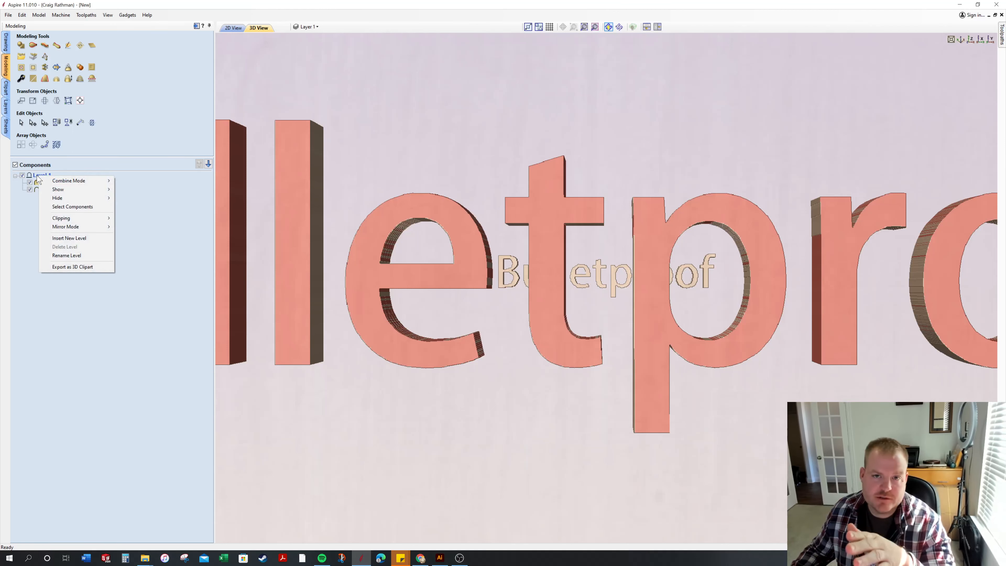
mouse_move(68, 218)
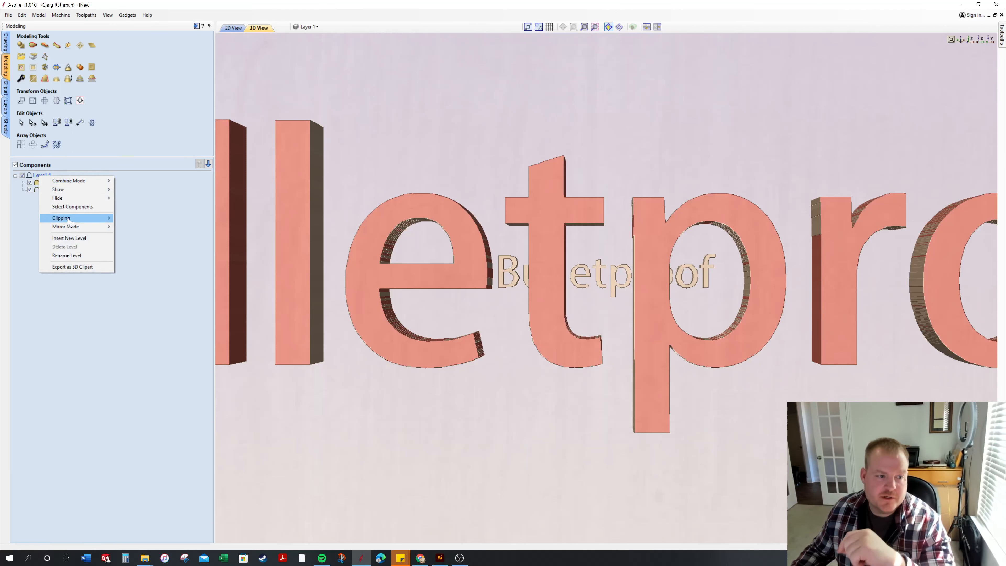
left_click(68, 238)
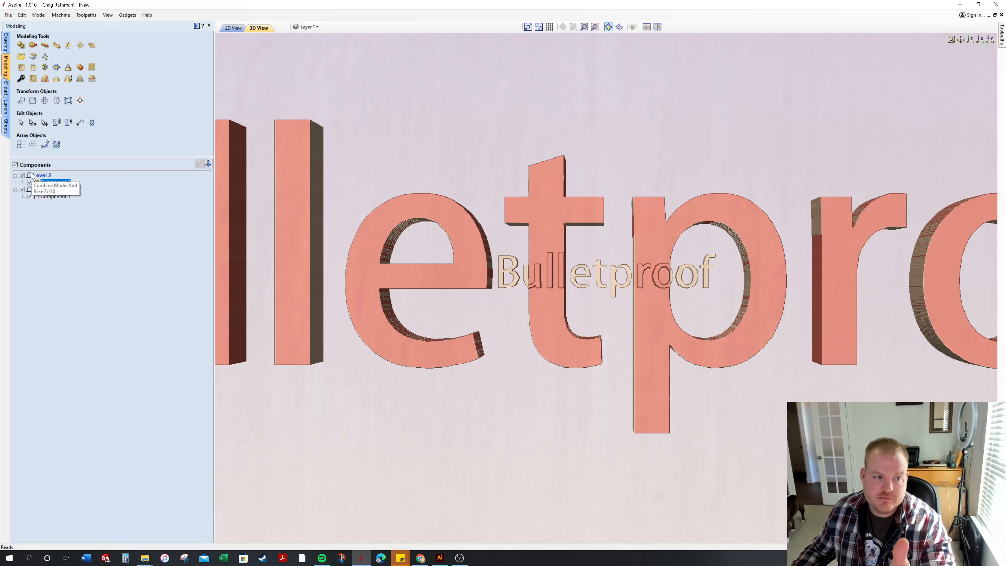
left_click(54, 182)
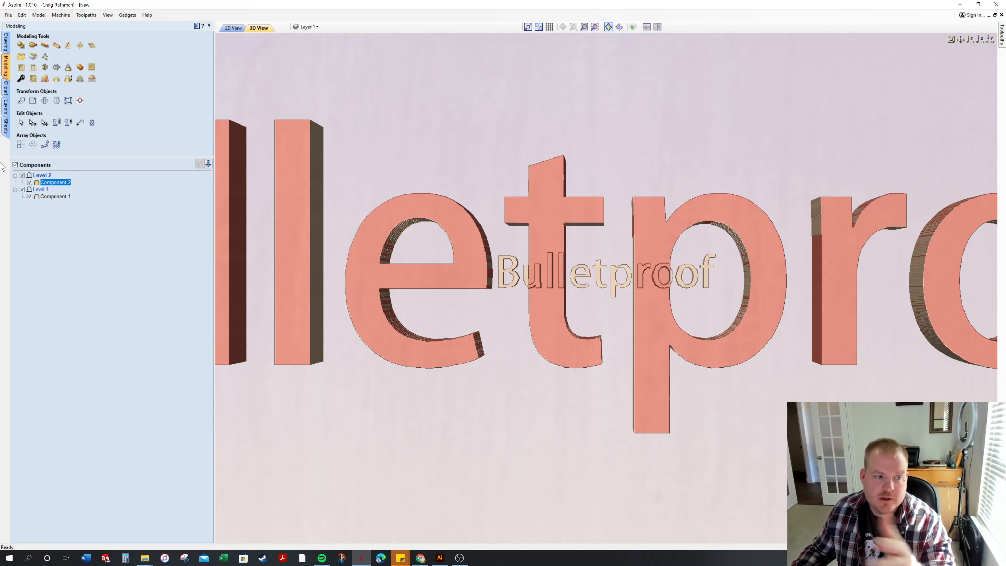
double_click(54, 183)
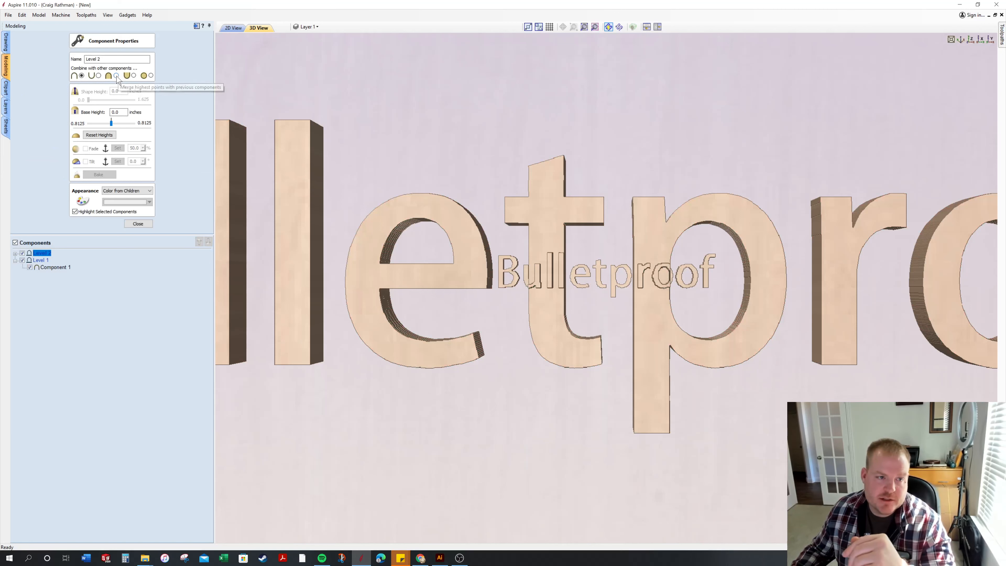
left_click(137, 223)
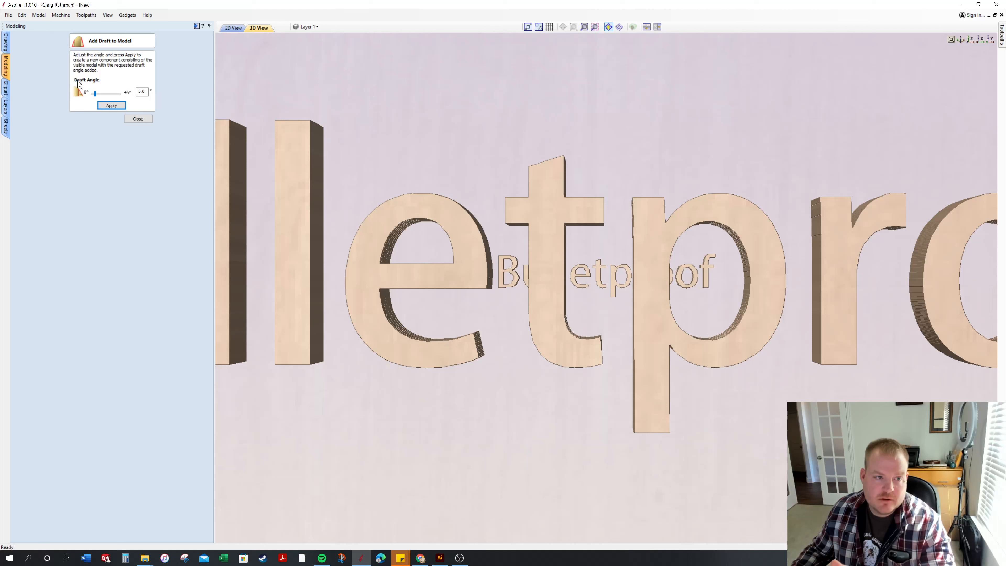
mouse_move(202, 171)
type("10")
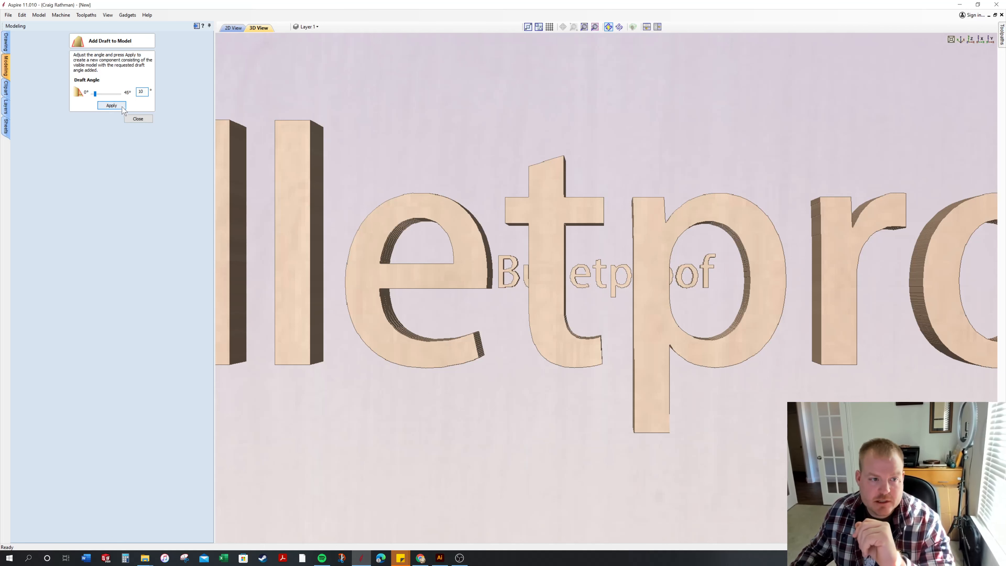
Apply a 10° draft to the visible Bulletproof letters, giving them sloped, tapered walls.
left_click(111, 105)
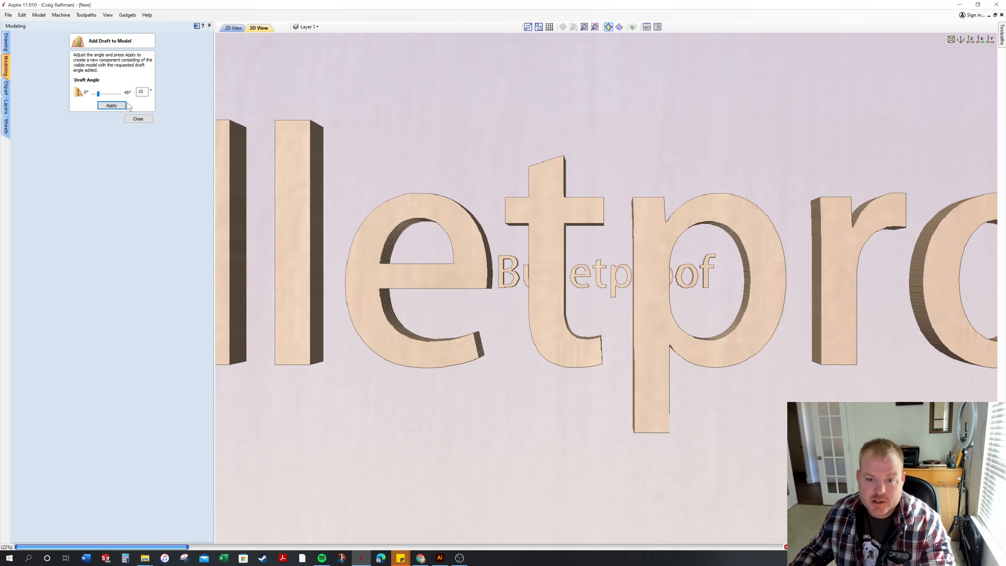
left_click(111, 105)
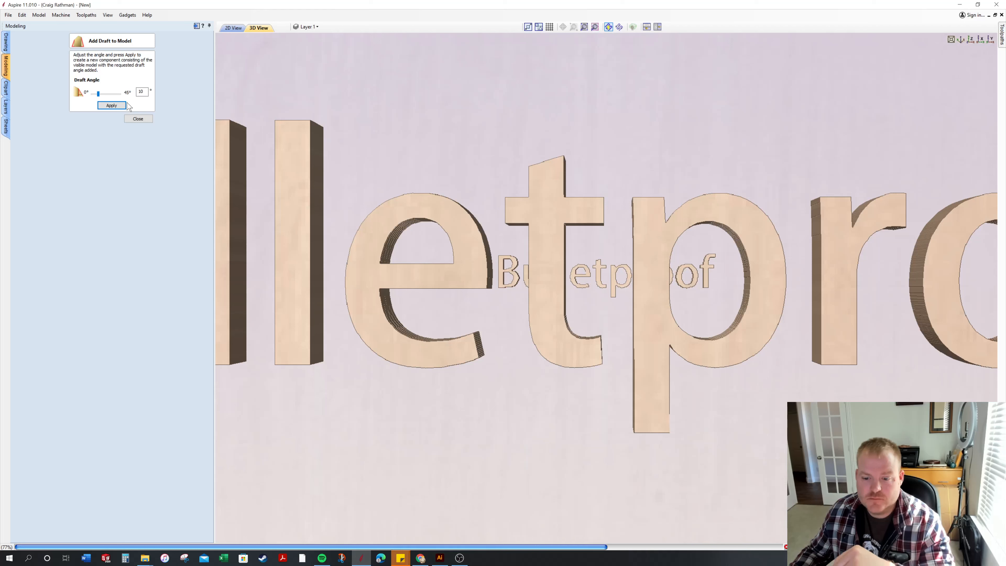
left_click(111, 105)
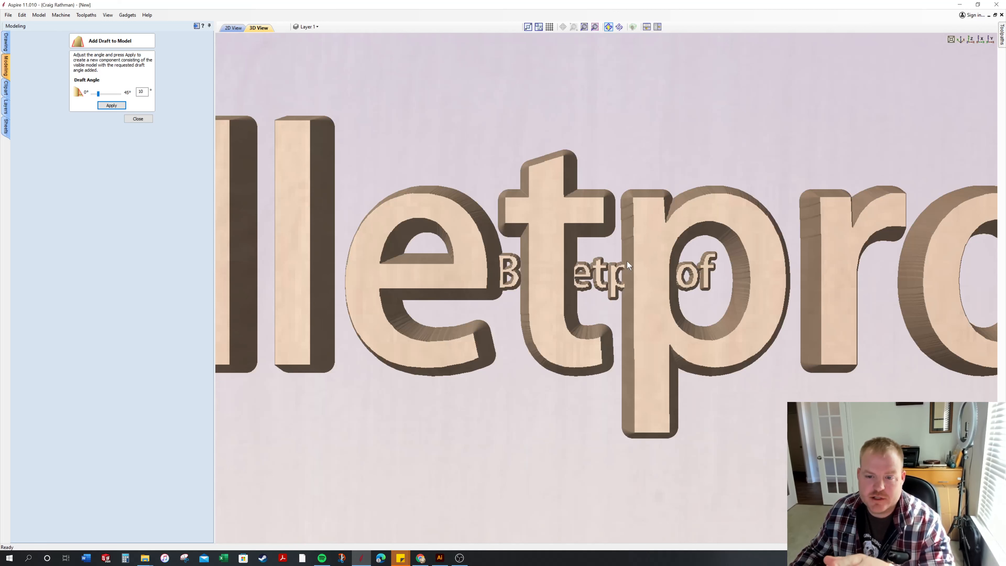
Discard the drafted model, restore Component 2's visibility and reopen Add Draft to Model.
left_click(137, 119)
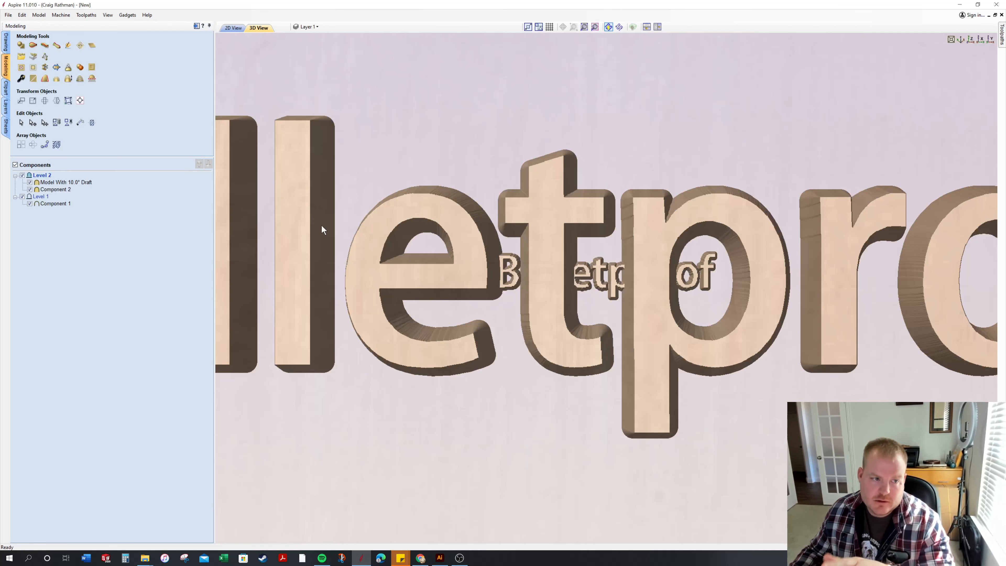
mouse_move(60, 189)
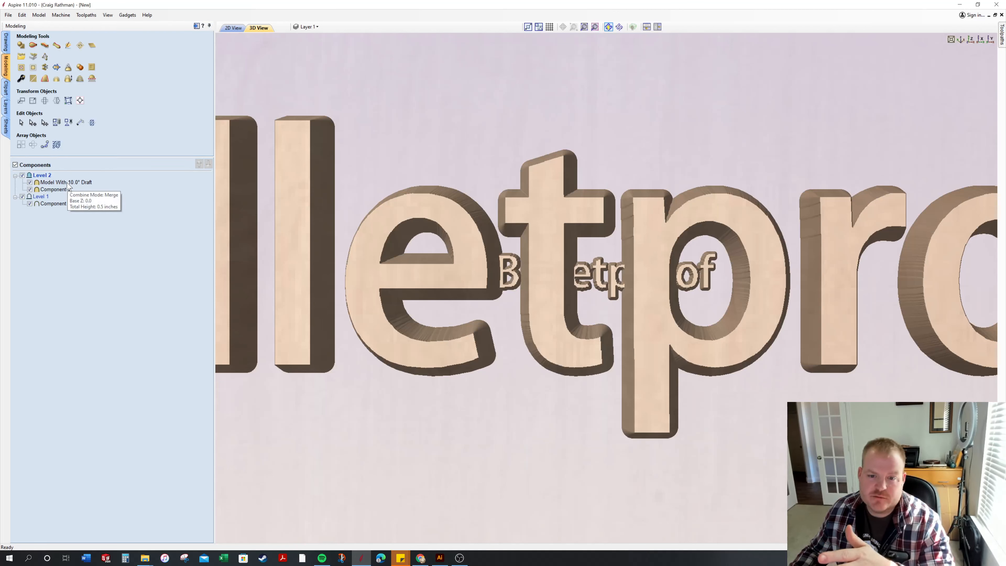
mouse_move(502, 265)
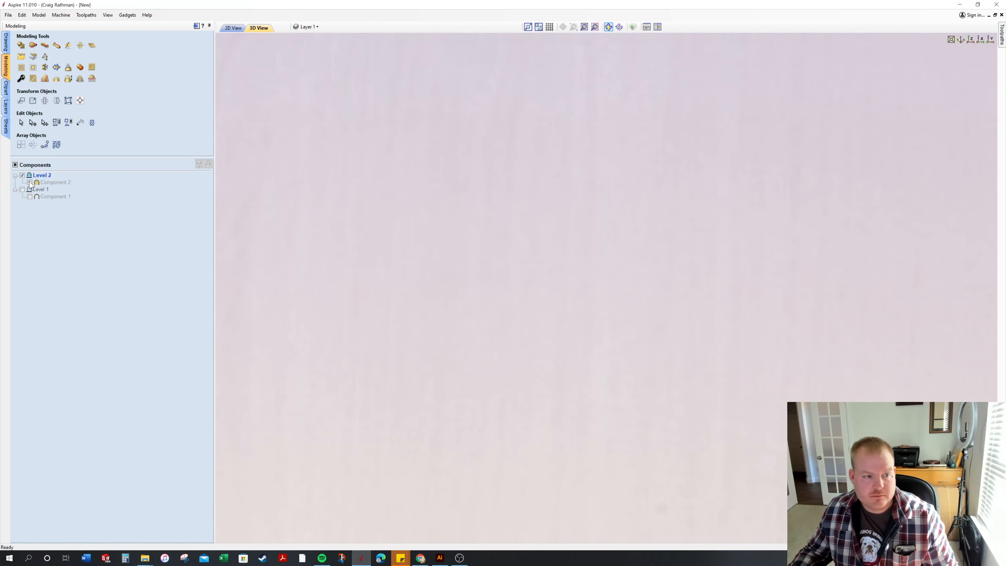
left_click(22, 189)
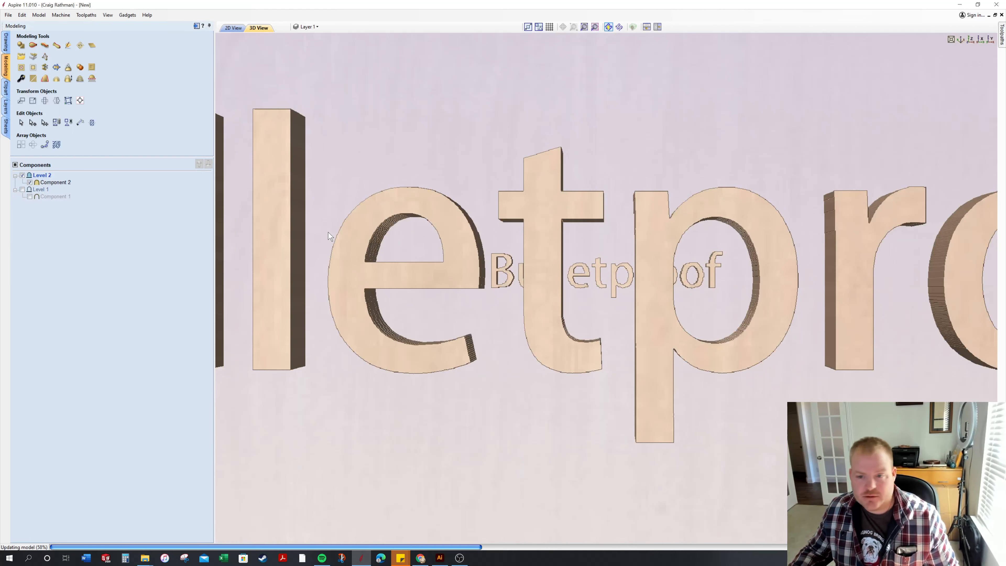
mouse_move(44, 78)
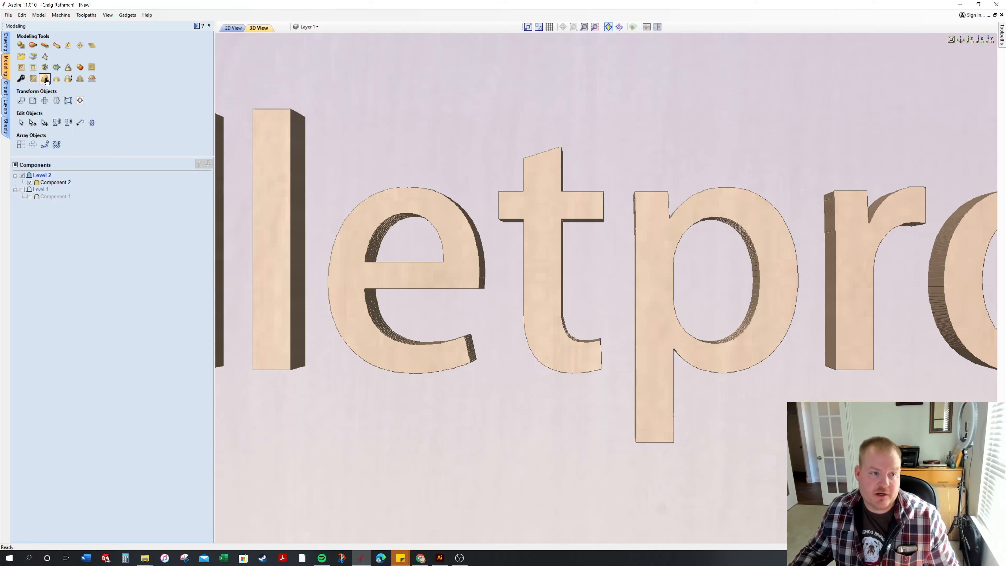
mouse_move(45, 78)
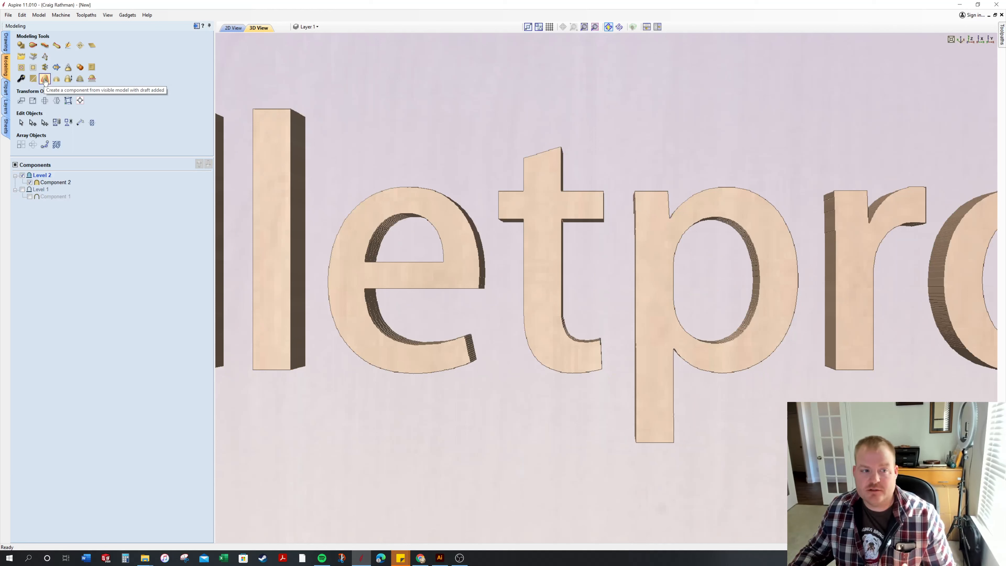
mouse_move(45, 78)
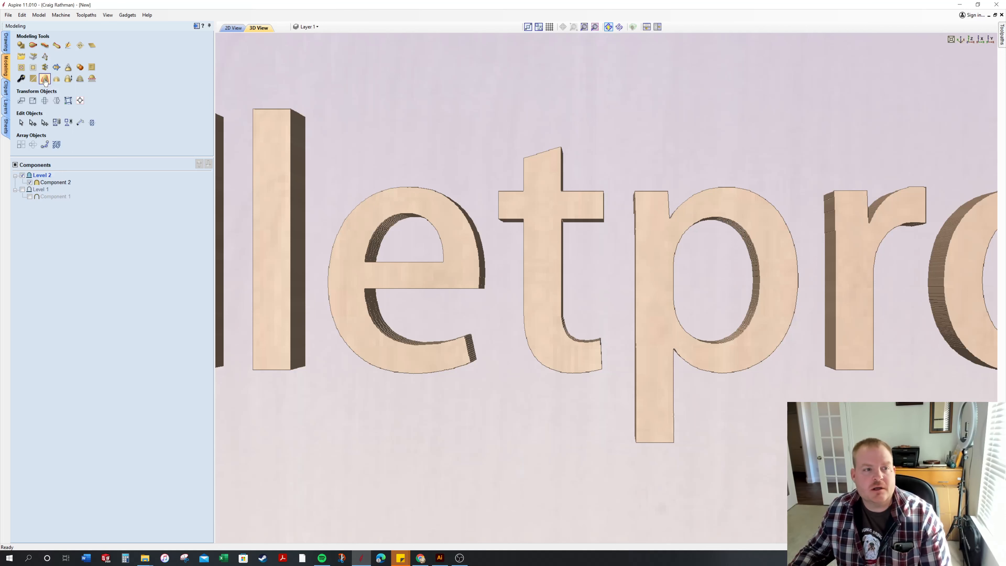
left_click(55, 182)
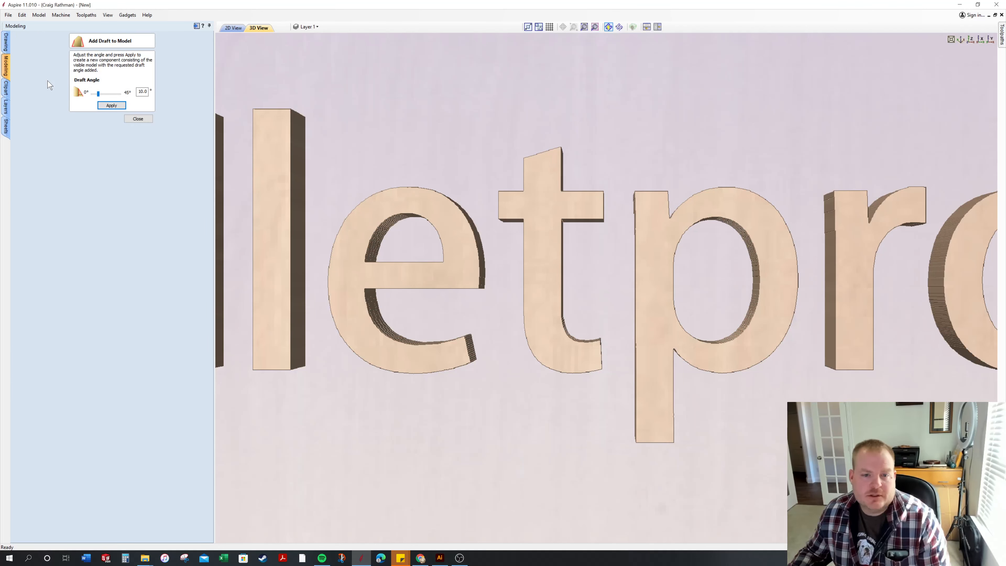
mouse_move(254, 317)
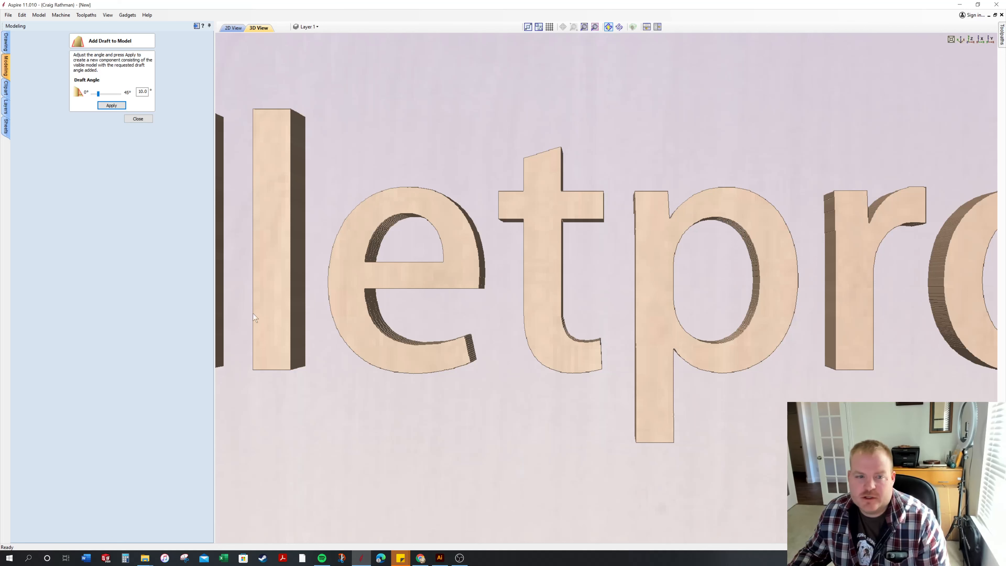
mouse_move(42, 205)
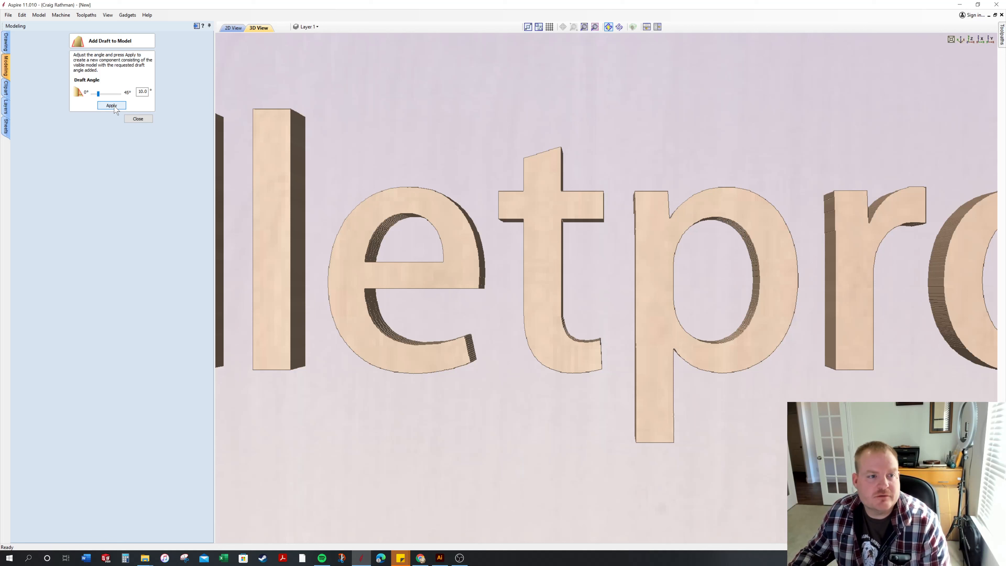
Apply the 10° draft as a new 'Model With 10.0° Draft' component and close the draft settings.
left_click(111, 105)
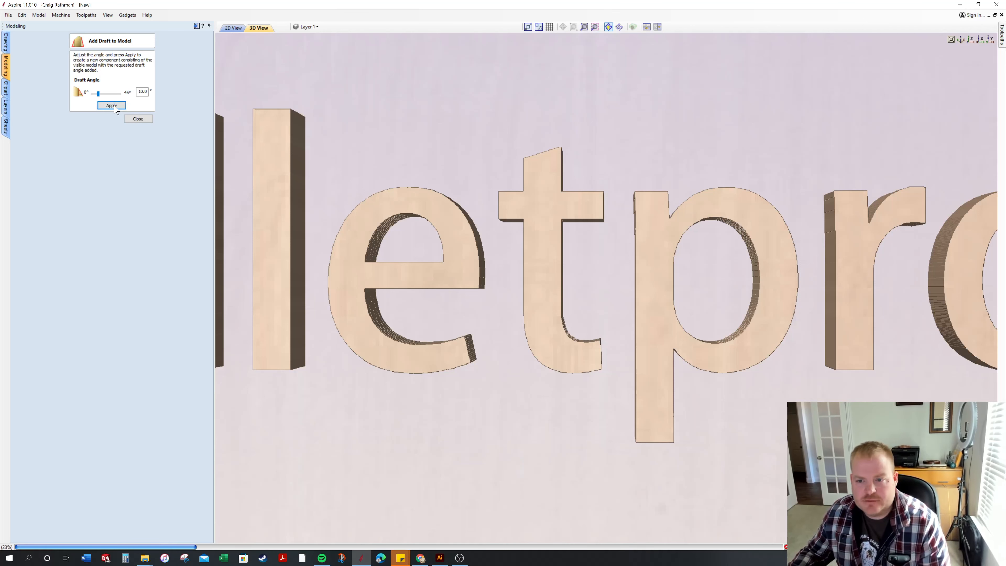
left_click(112, 105)
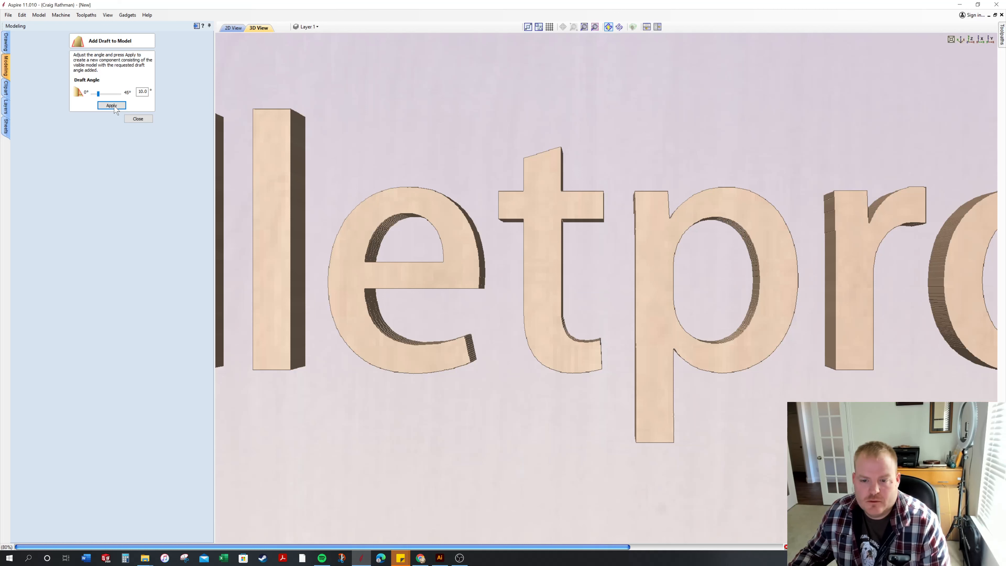
left_click(112, 105)
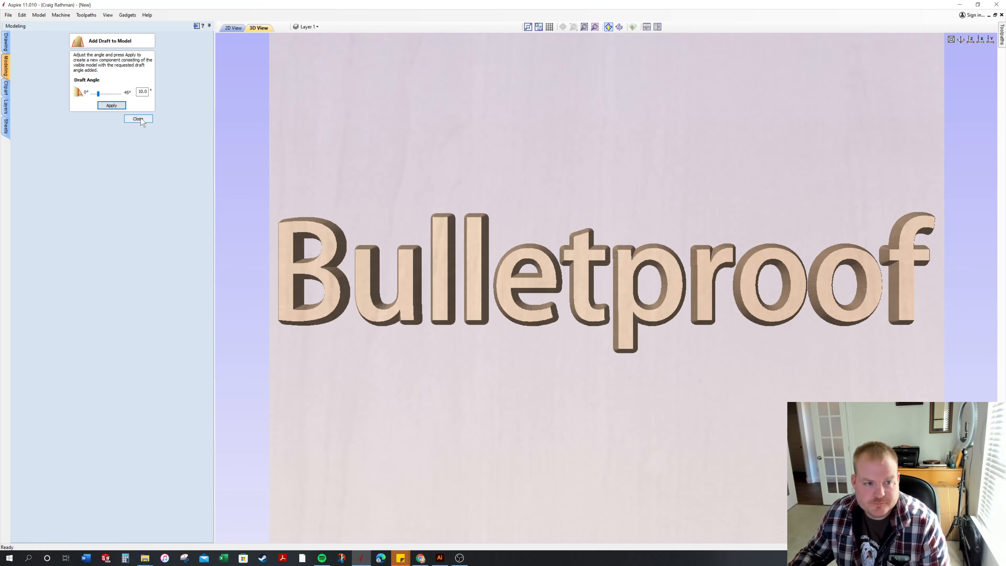
left_click(138, 119)
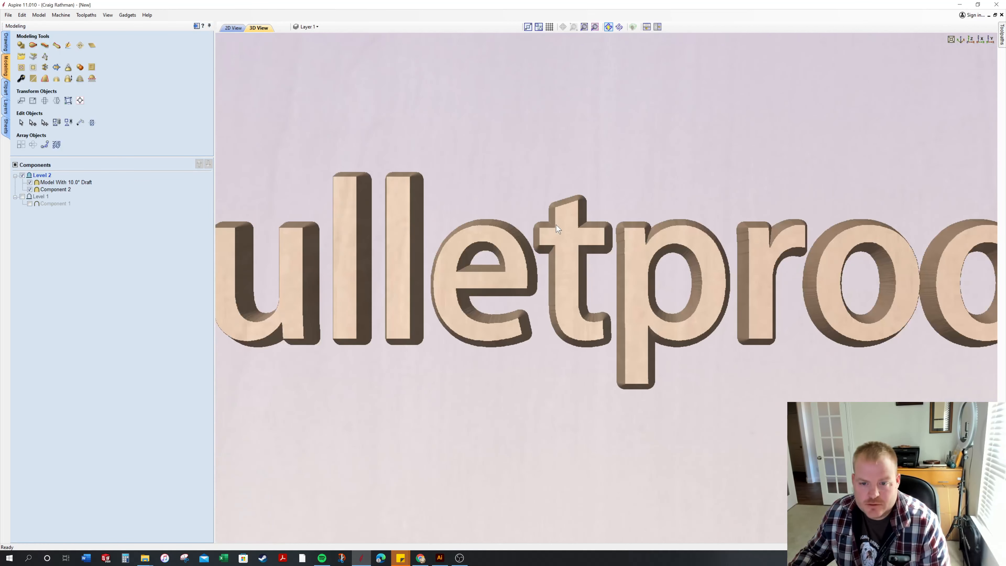
mouse_move(369, 201)
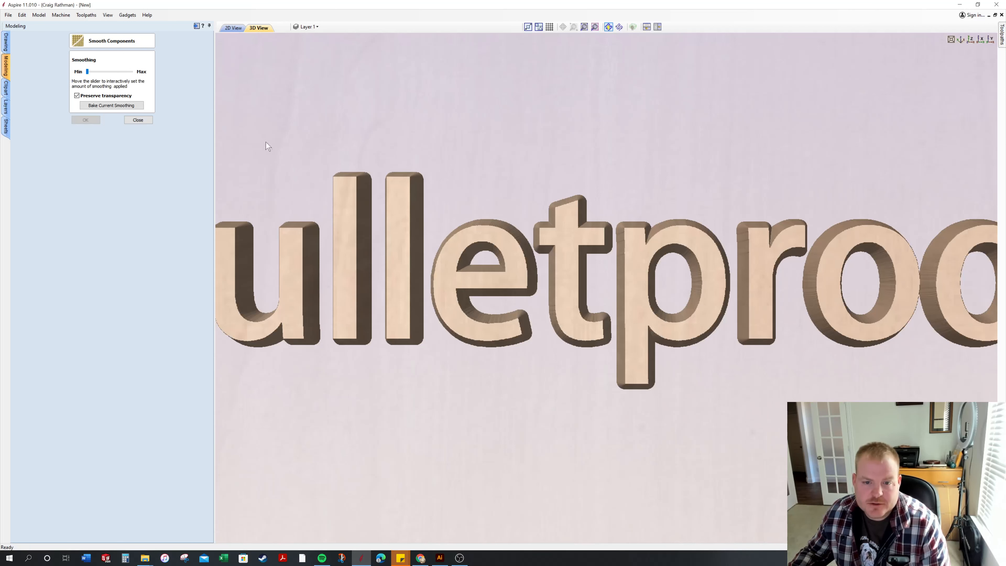
mouse_move(101, 75)
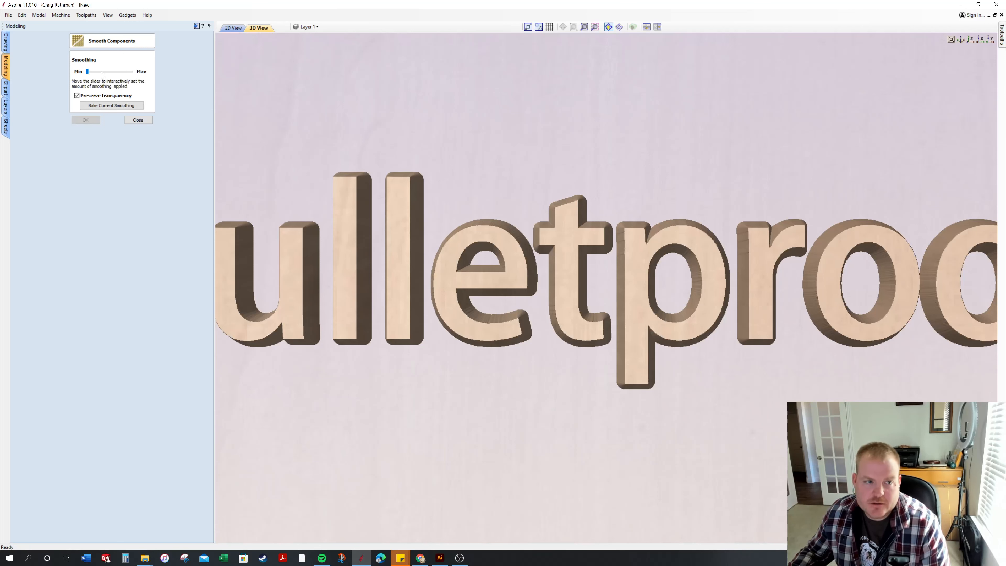
Preview smoothing levels, settle on about 51%, and confirm a new 'Smoothed Model - 51%' component.
left_click_drag(86, 71, 99, 71)
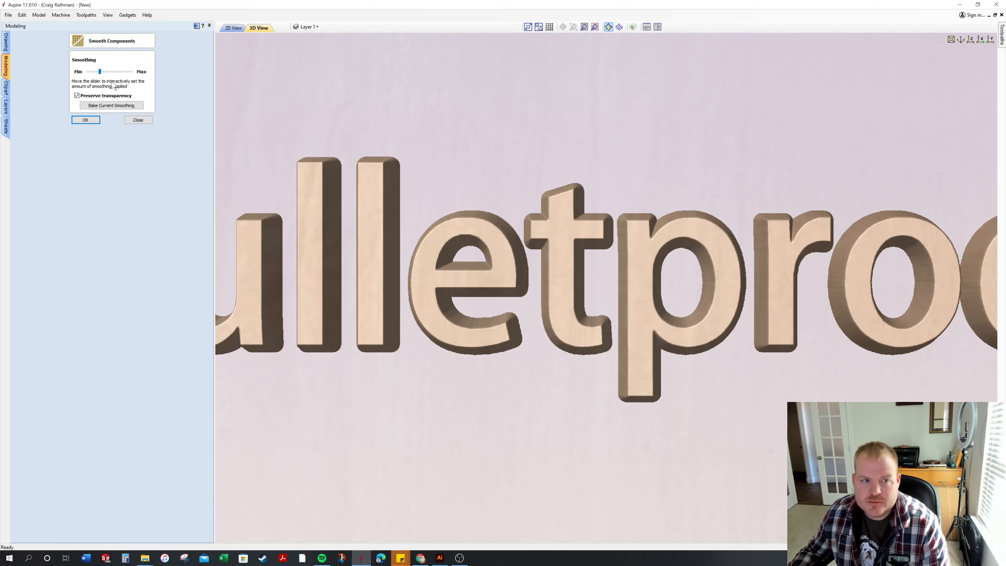
left_click_drag(99, 71, 87, 71)
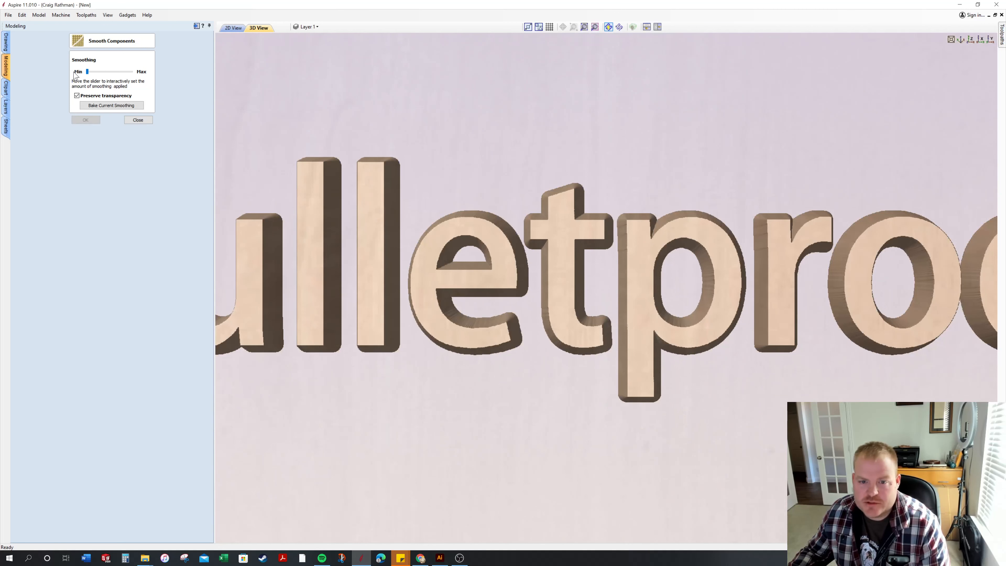
mouse_move(484, 239)
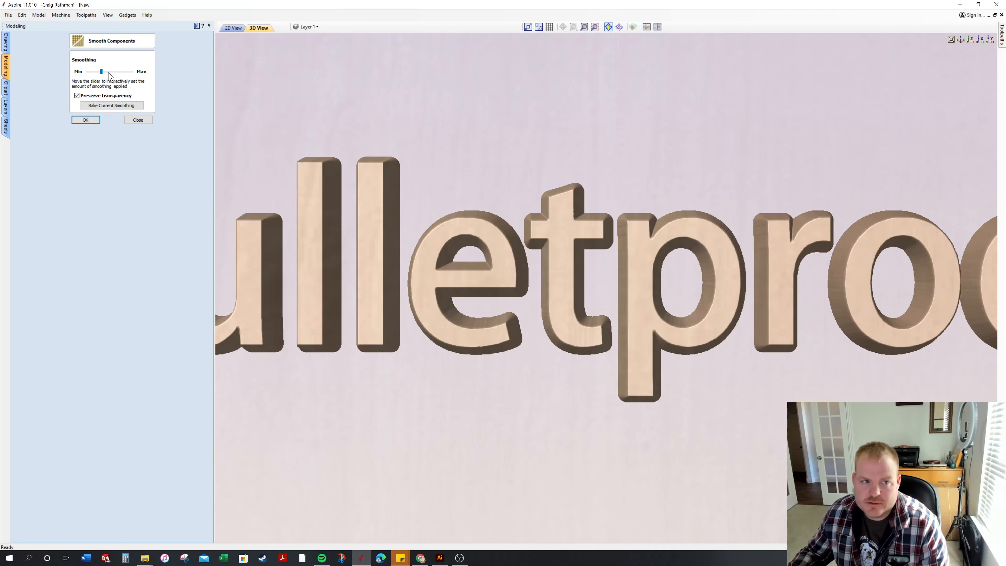
left_click_drag(100, 71, 131, 71)
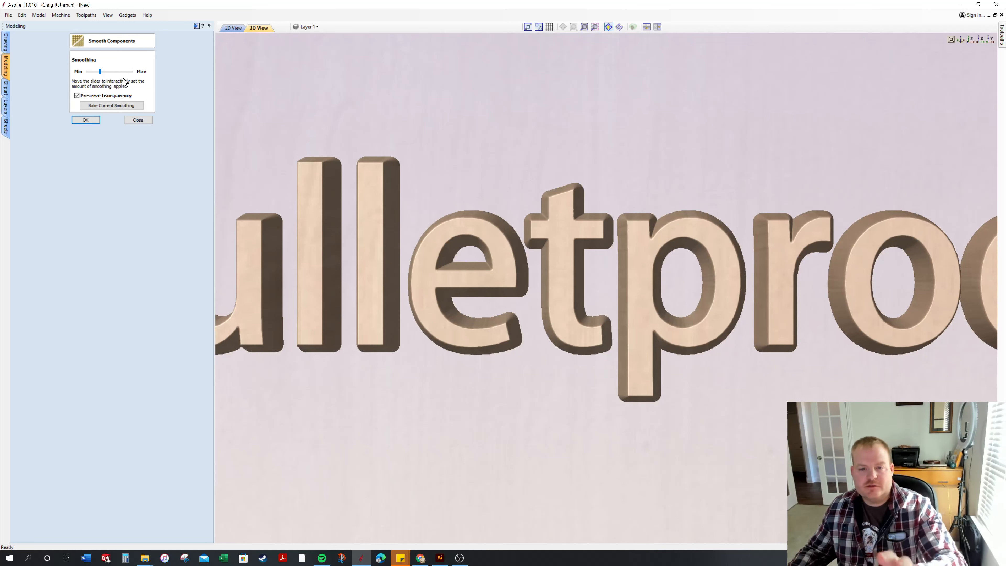
mouse_move(159, 80)
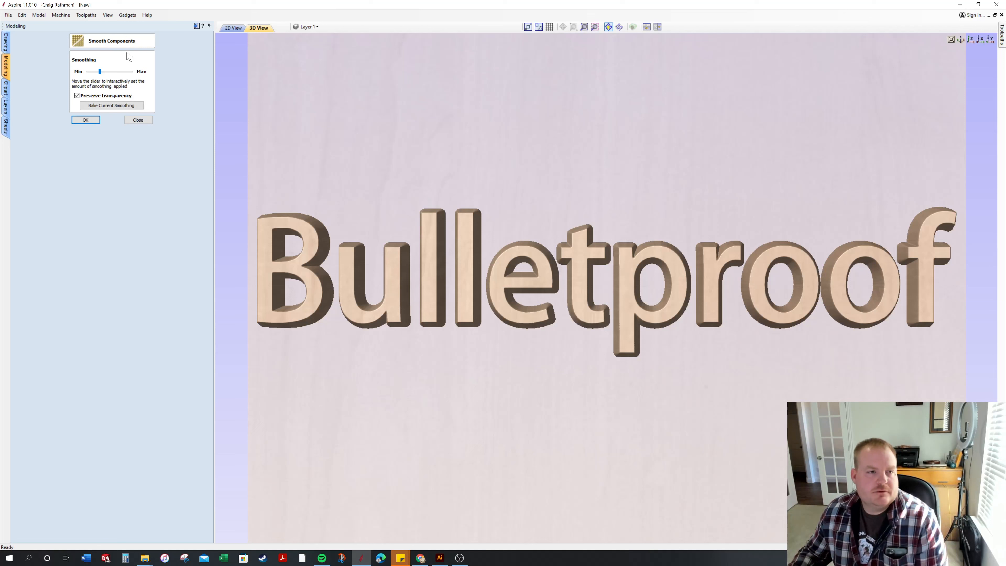
left_click_drag(100, 71, 109, 71)
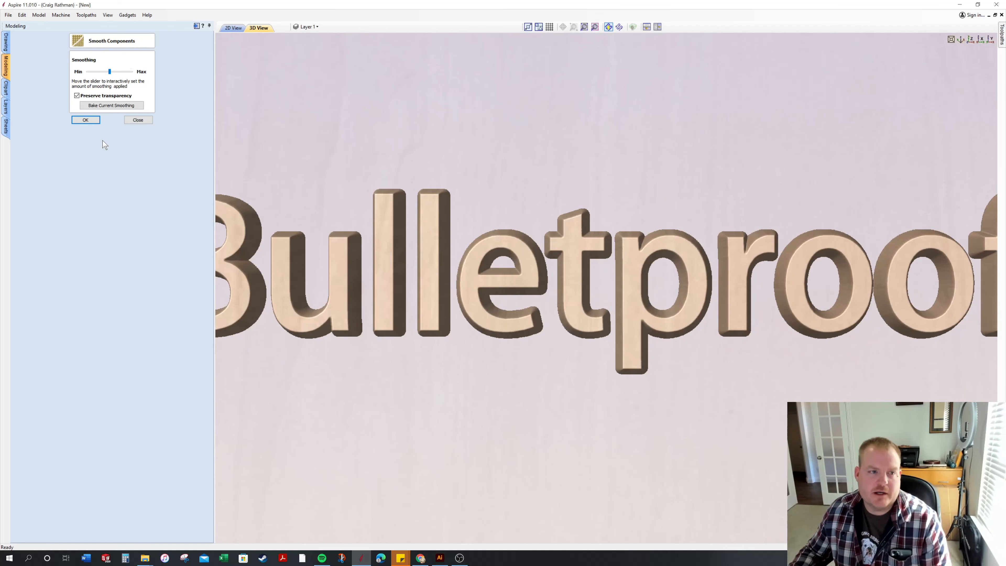
left_click(85, 120)
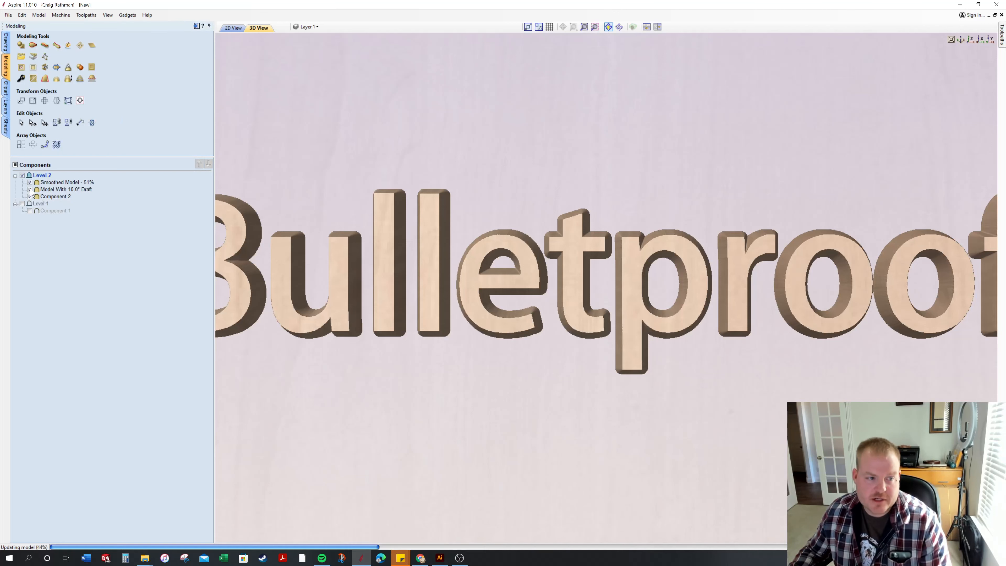
Compare smoothed and drafted models, hide 'Model With 10.0° Draft', and show the 2D layout.
left_click(66, 188)
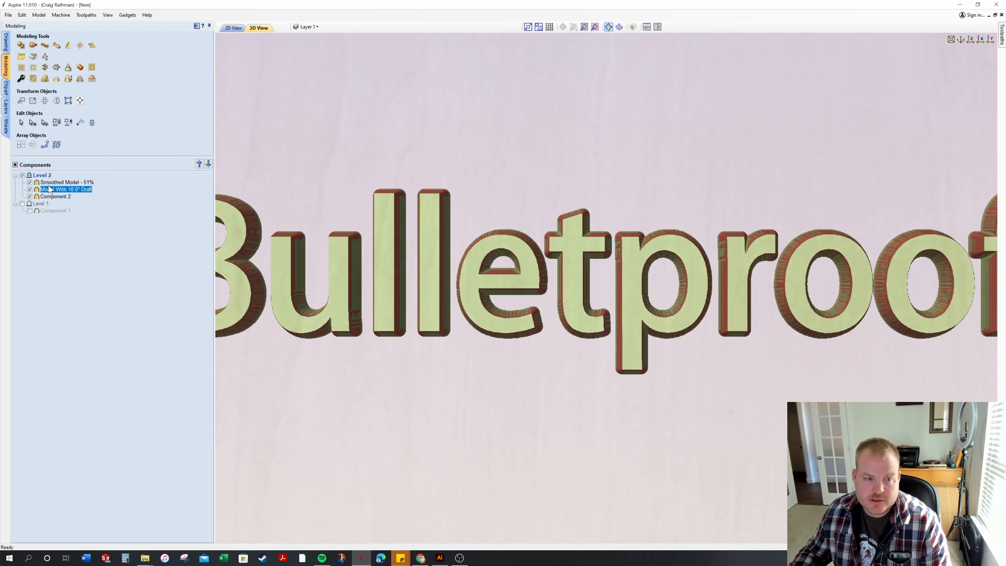
left_click(30, 182)
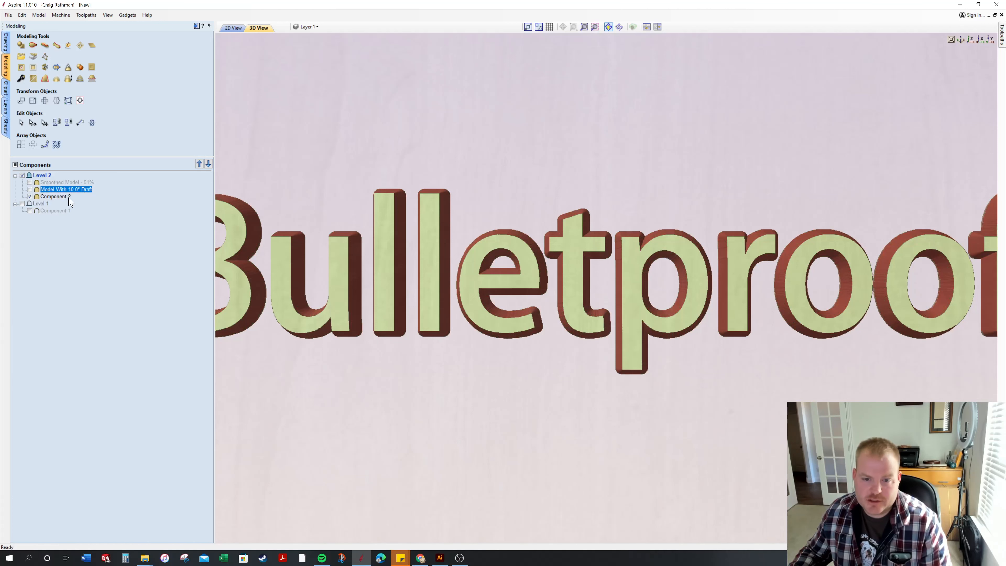
left_click(29, 183)
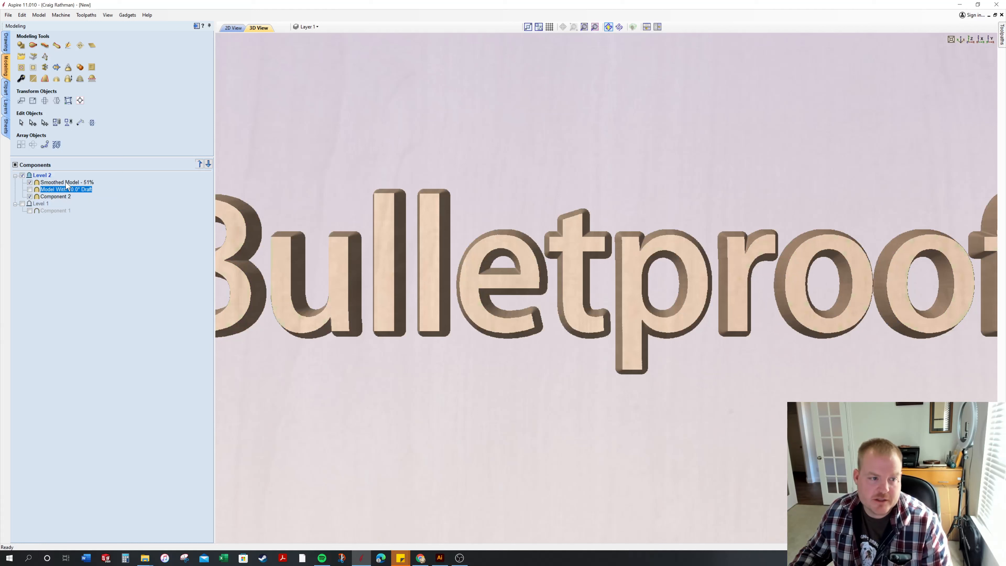
left_click(63, 182)
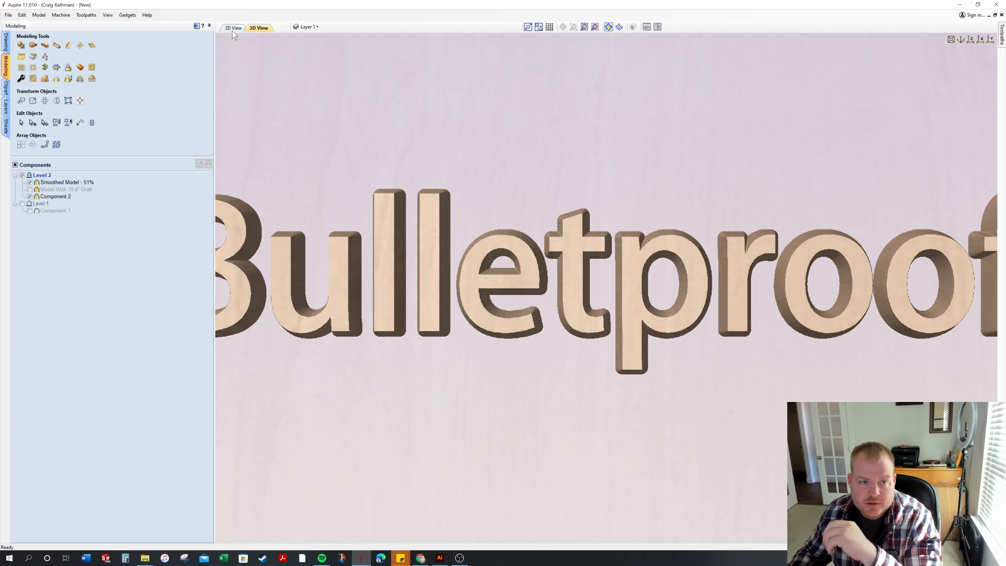
left_click(232, 27)
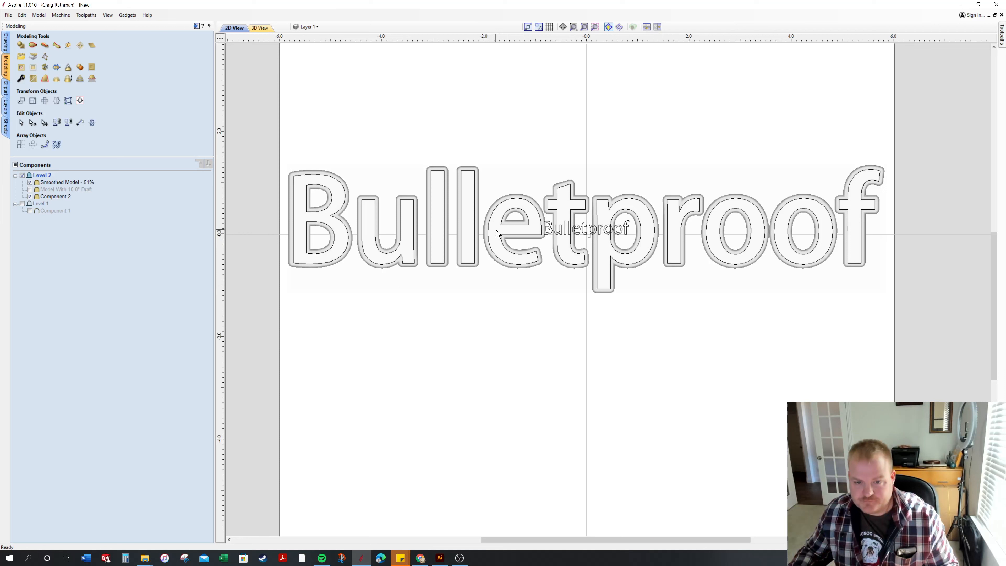
Select the smoothed model component and return to the 3D view of the whole job.
left_click(67, 182)
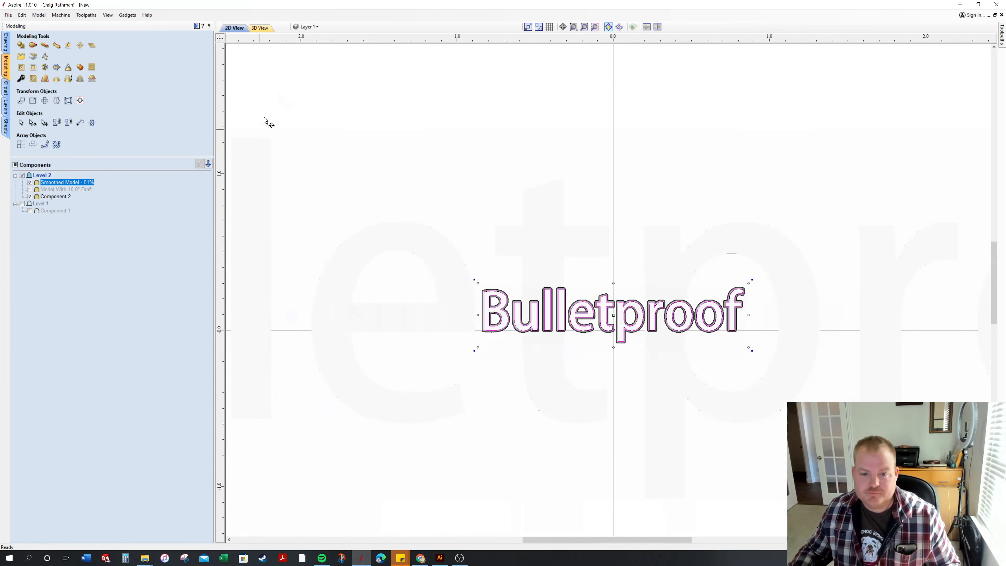
left_click(258, 28)
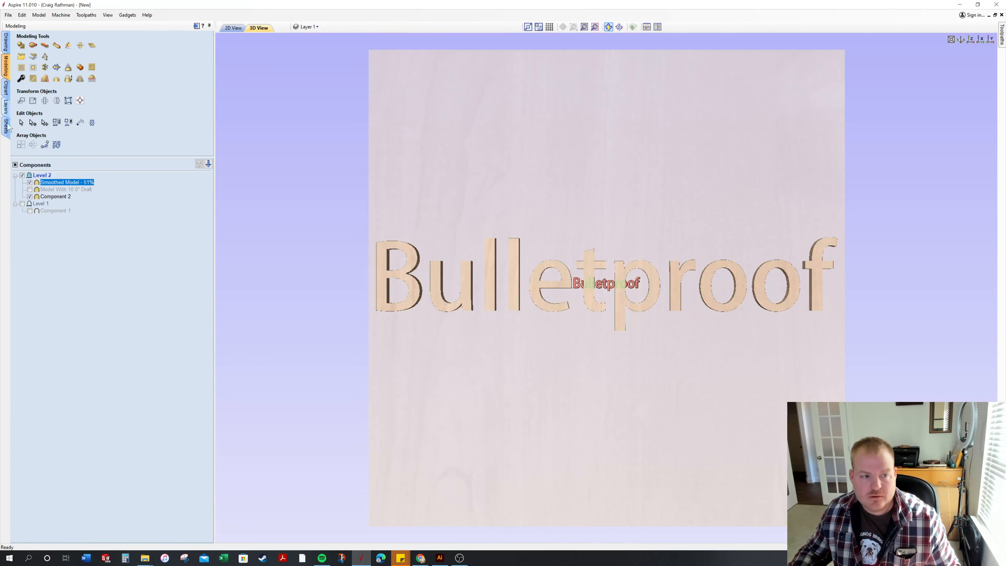
Bring up the Drawing tools and open Job Setup for the job size.
left_click(30, 197)
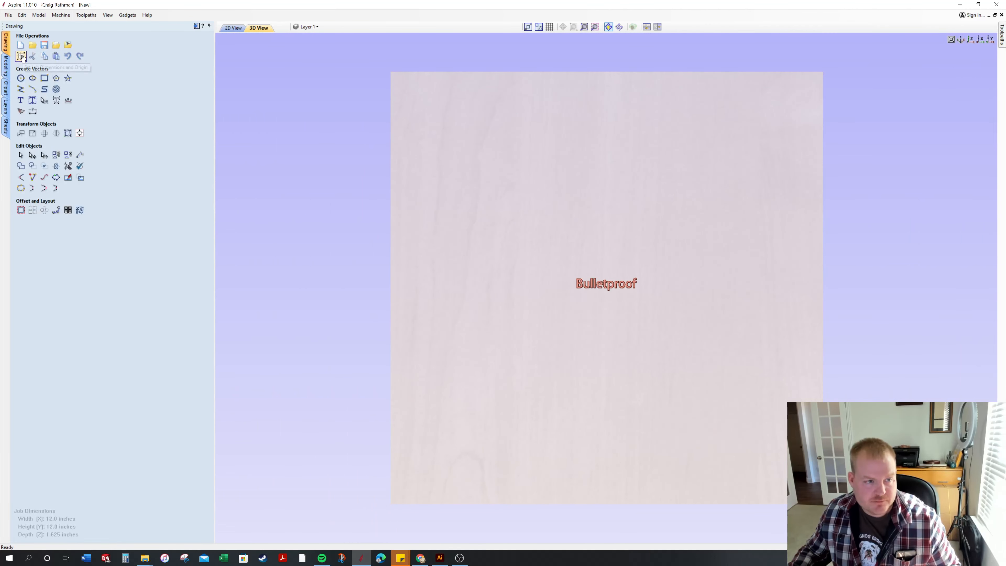
left_click(20, 57)
type("4")
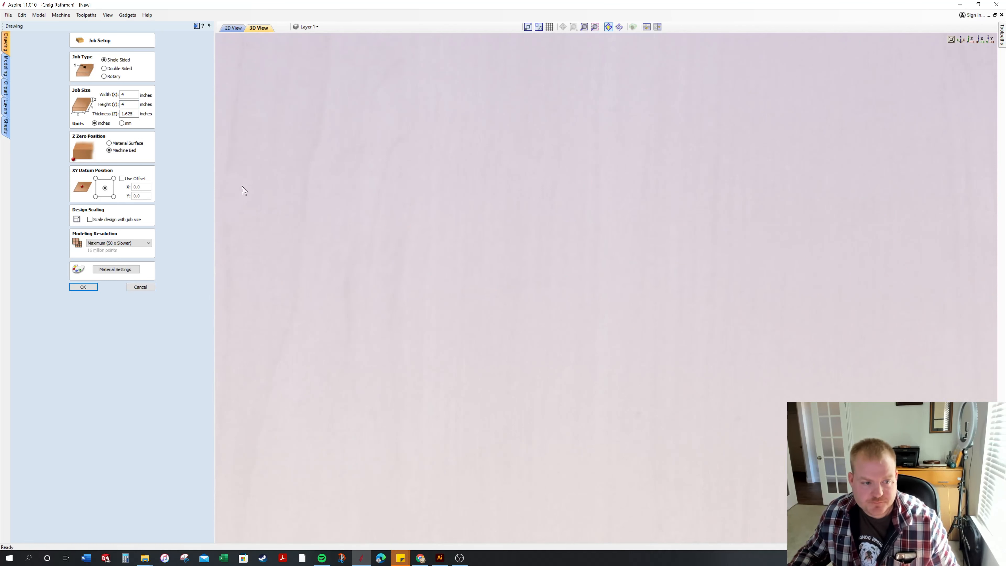
Confirm the 4 by 4 inch, 1.625-inch-thick job and return to the Modeling tools.
left_click(83, 286)
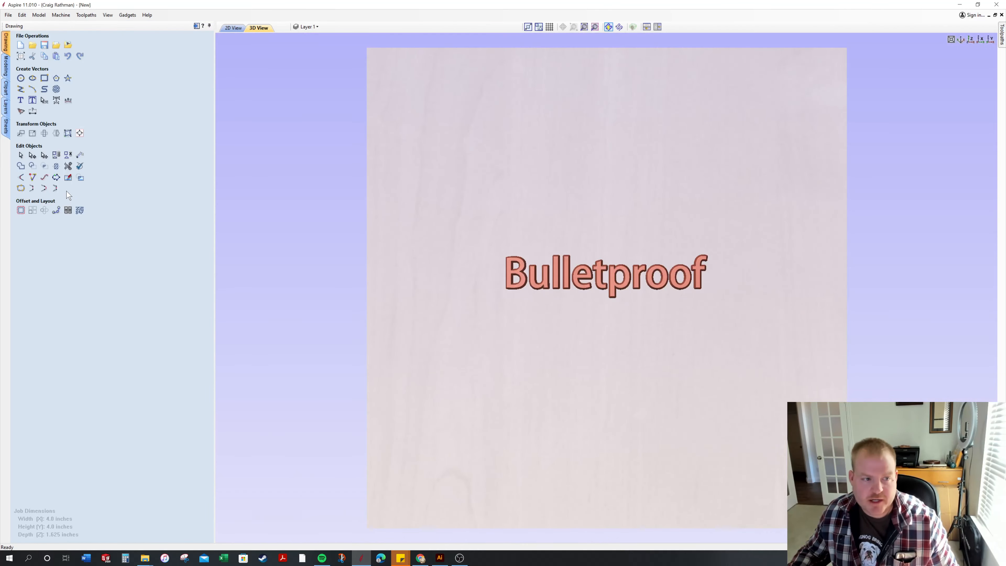
left_click(6, 64)
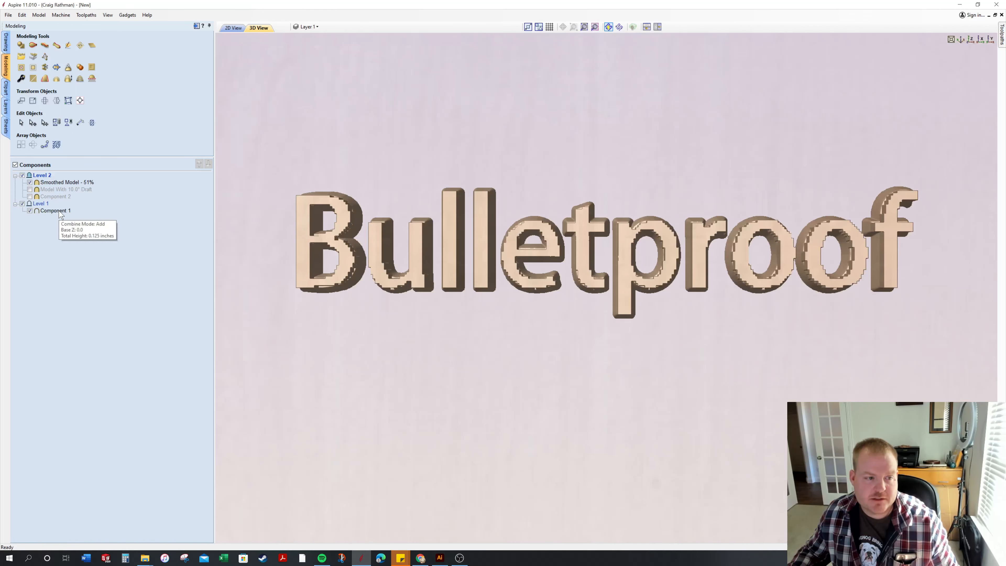
Set the Smoothed Model - 51% shape height to 0.125 inches in Component Properties.
left_click(54, 211)
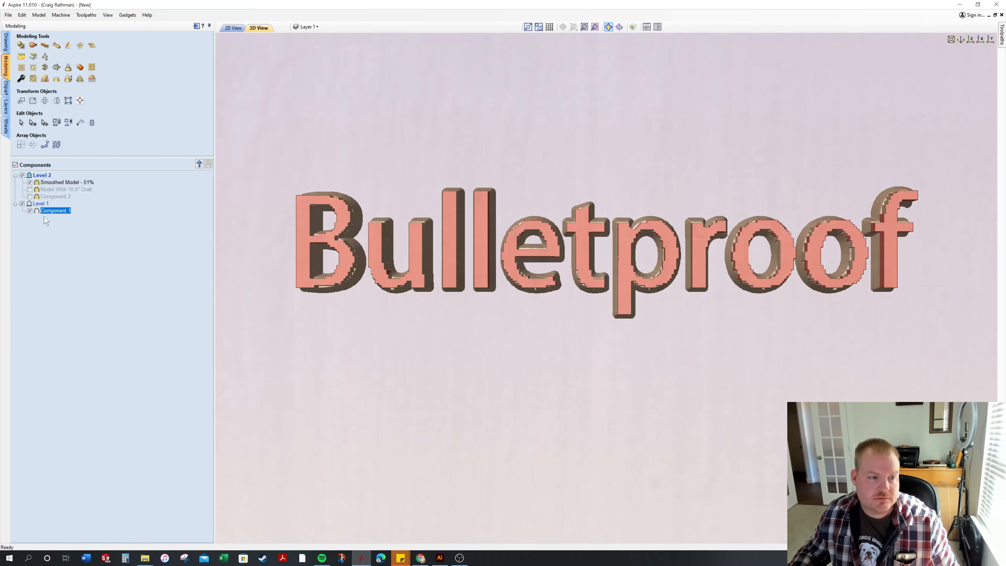
double_click(67, 181)
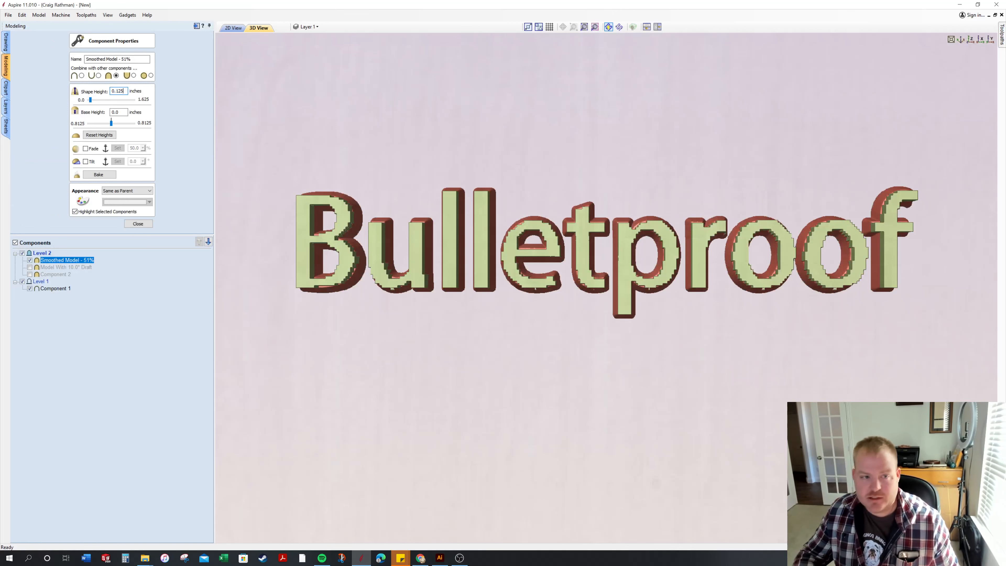
left_click(138, 223)
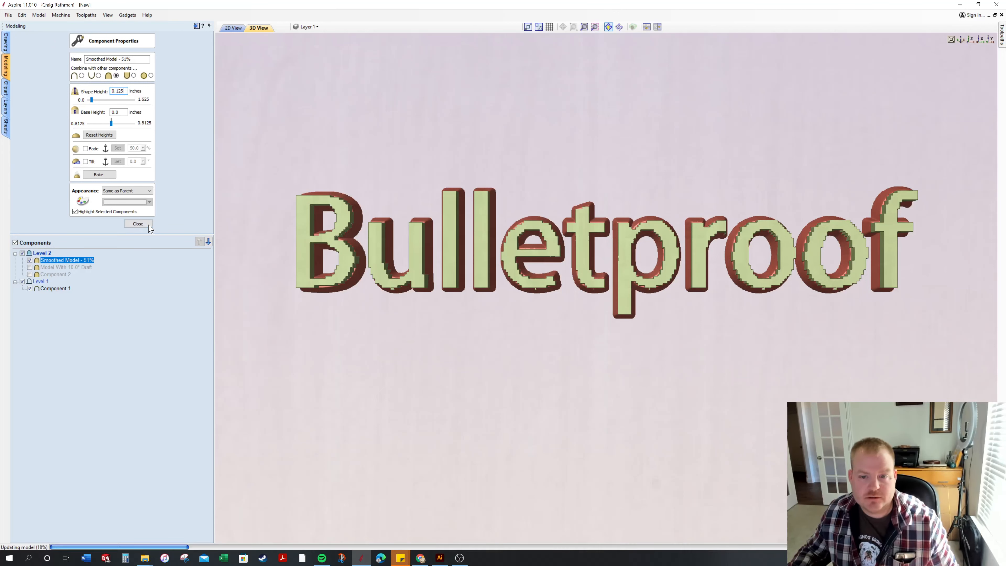
left_click(137, 223)
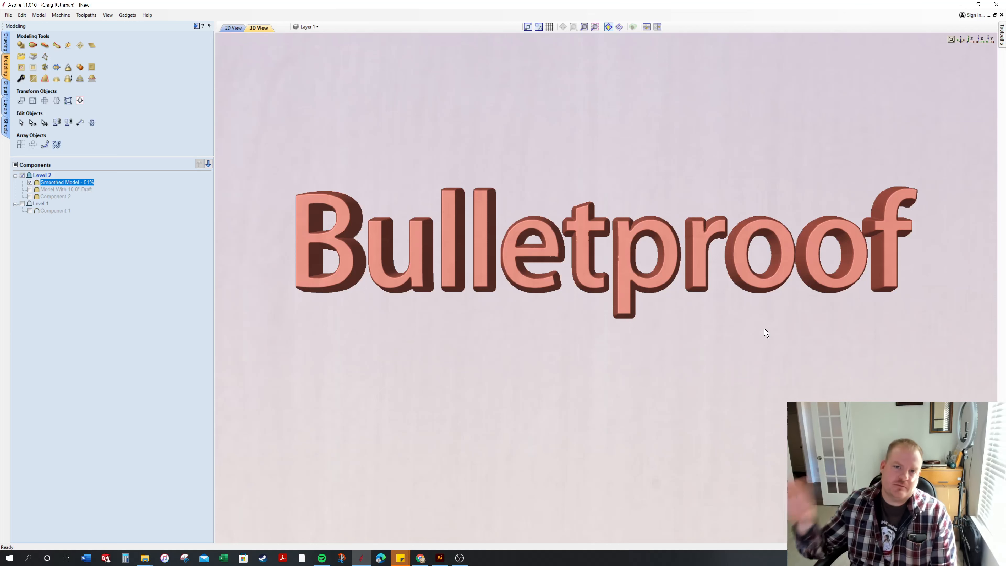
mouse_move(793, 297)
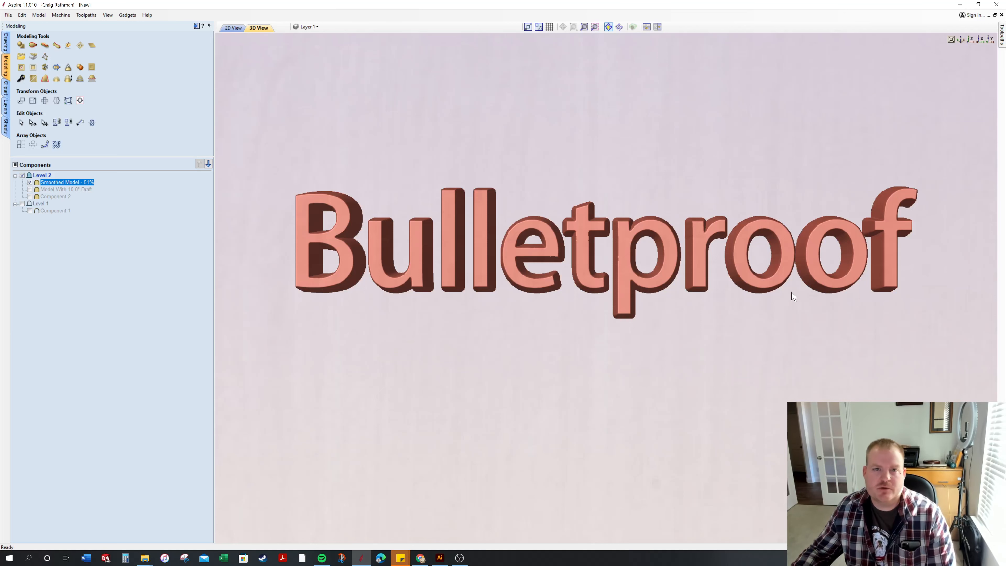